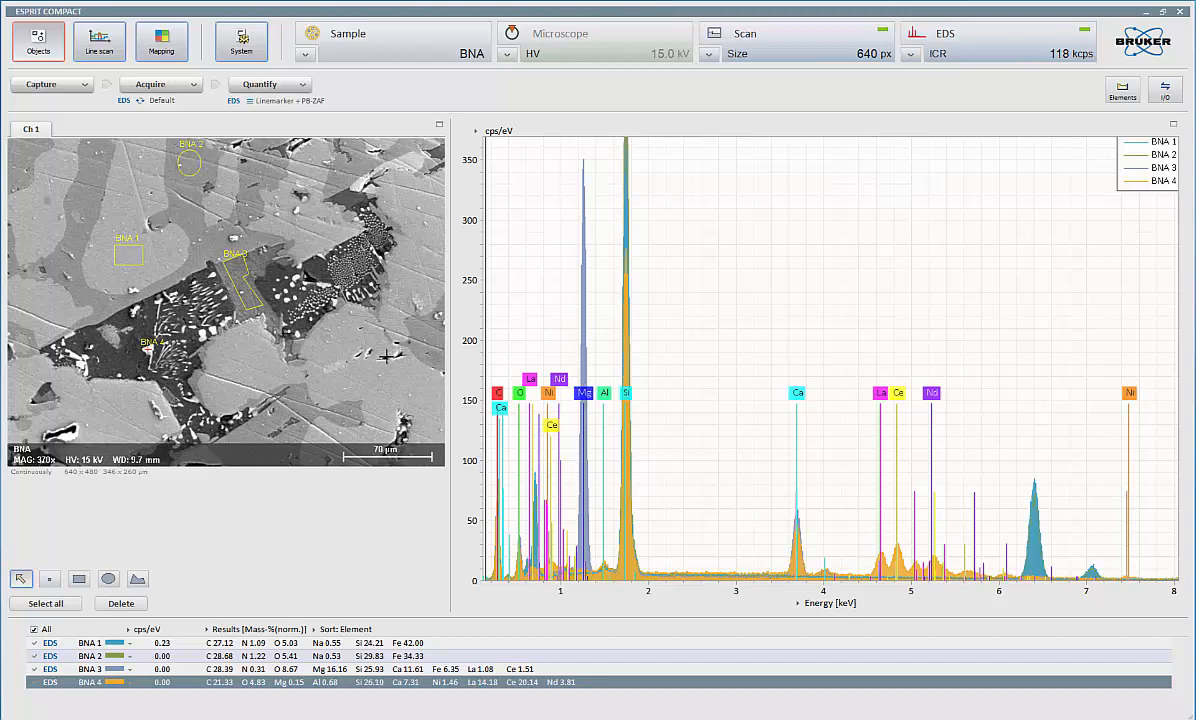
{"action": "mouse_move", "coordinate": [388, 370]}
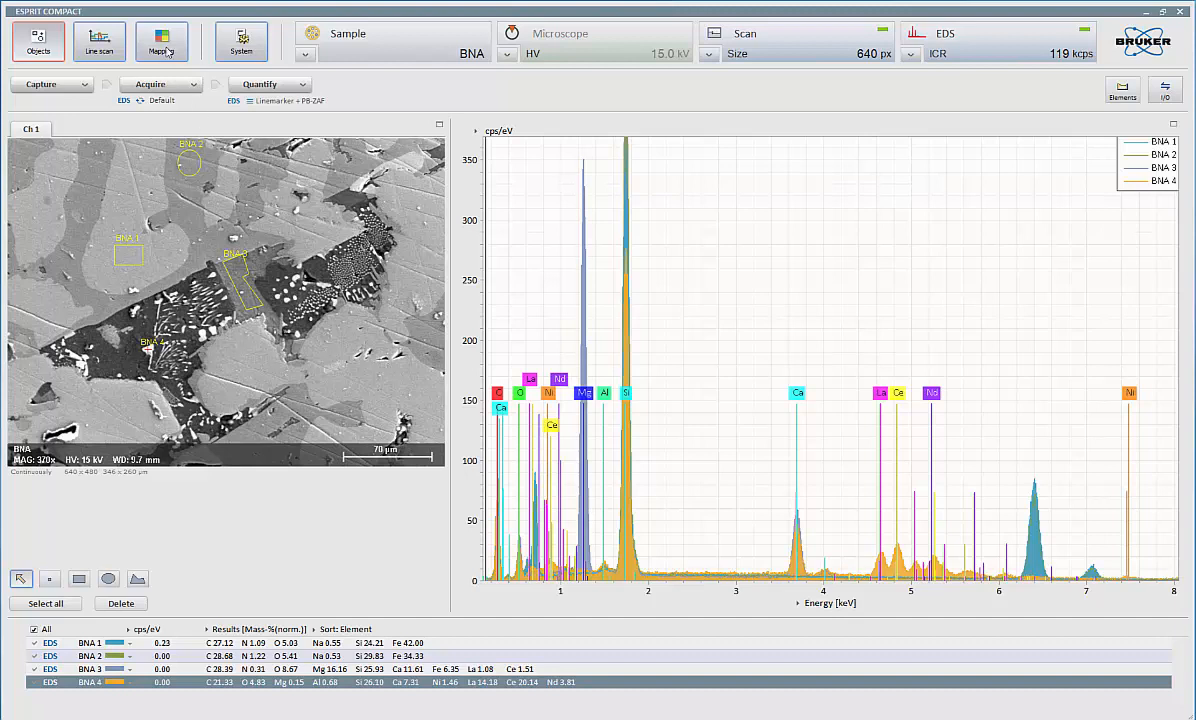
Show the Mapping workspace with the BNA electron image beside an empty map
{"action": "left_click", "coordinate": [160, 40]}
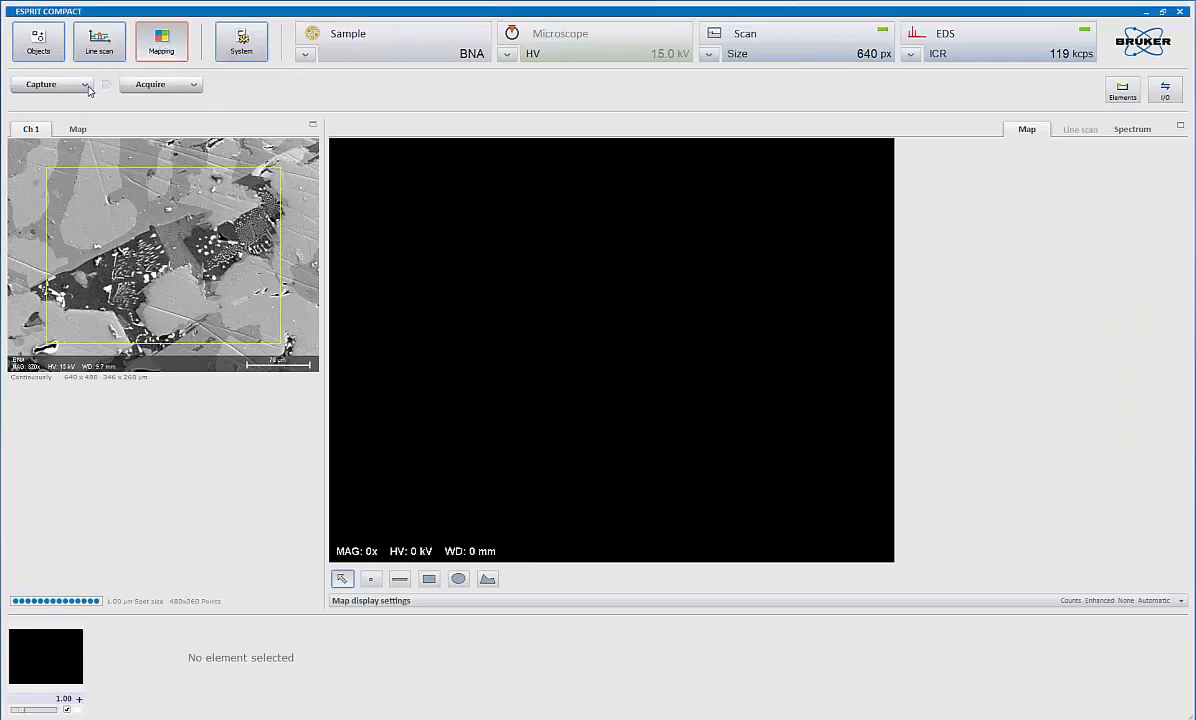
{"action": "left_click", "coordinate": [52, 84]}
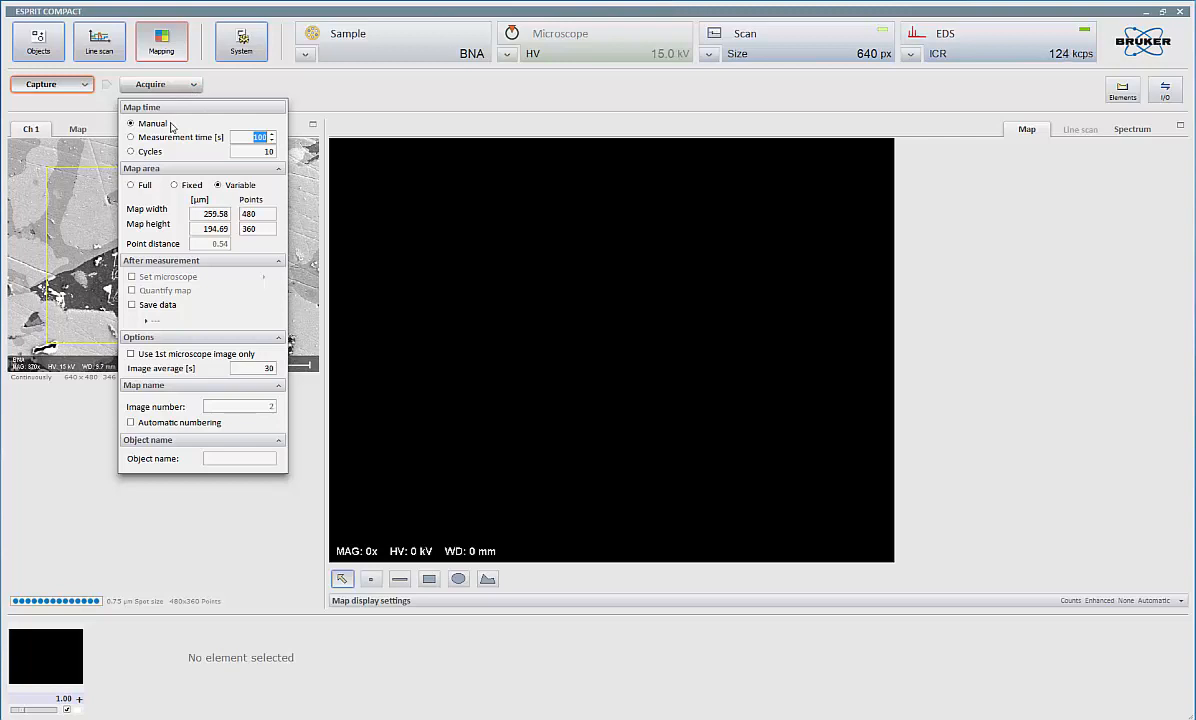
{"action": "mouse_move", "coordinate": [176, 144]}
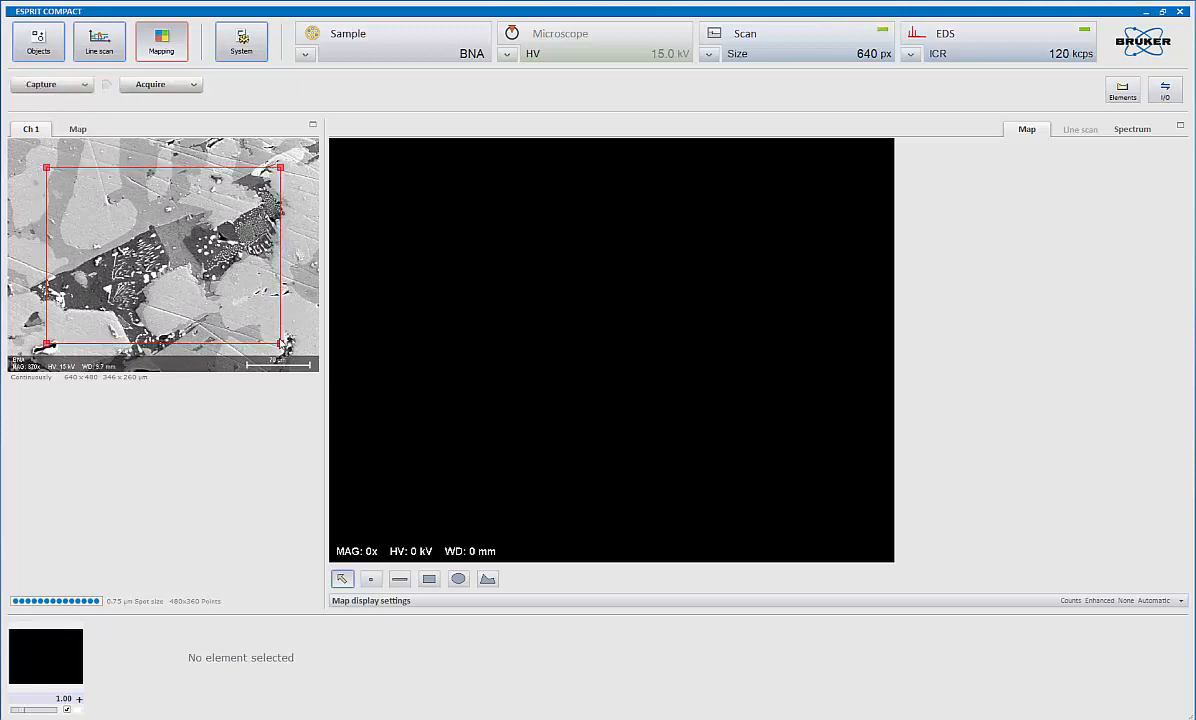
Resize the map frame, then choose Full map area (640 × 480 points) in the acquisition settings
{"action": "left_click_drag", "start_coordinate": [280, 344], "coordinate": [132, 196]}
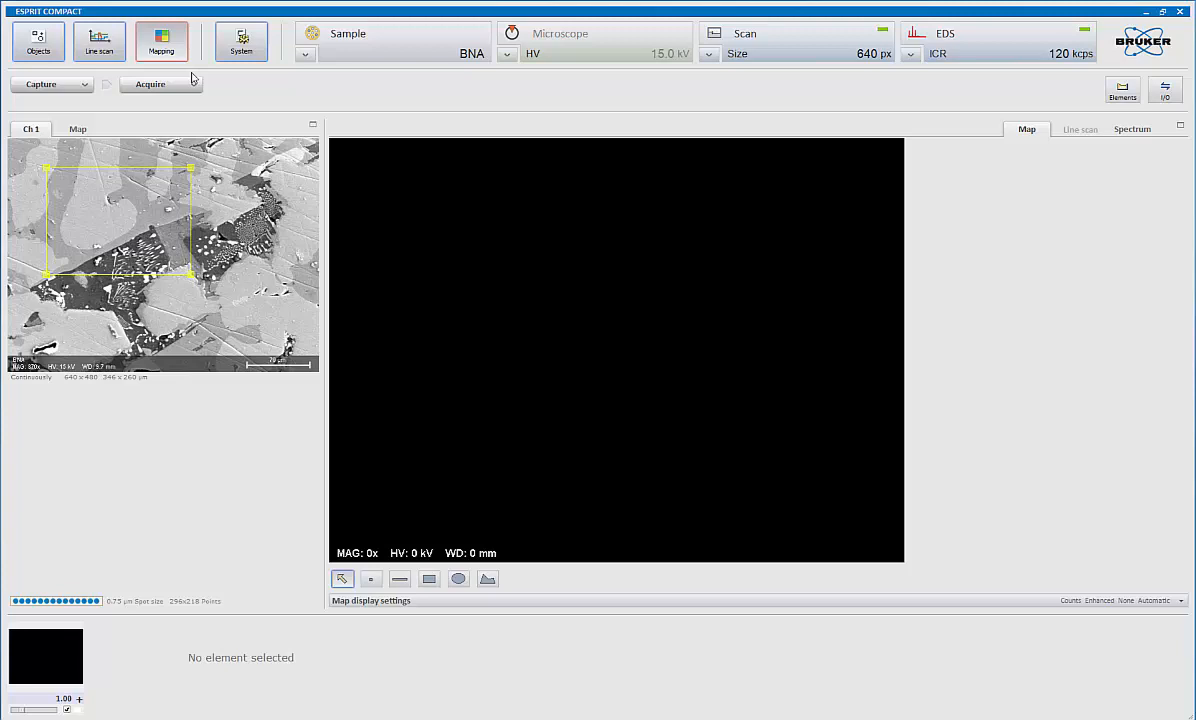
{"action": "left_click", "coordinate": [150, 84]}
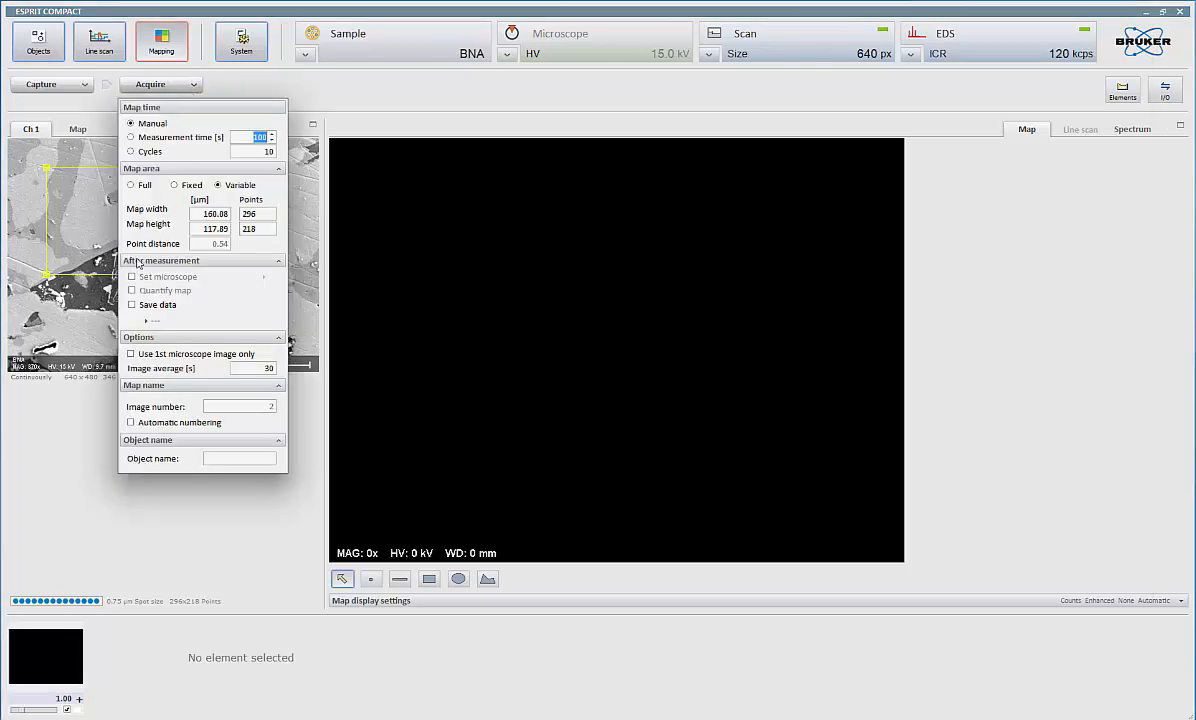
{"action": "left_click", "coordinate": [132, 184]}
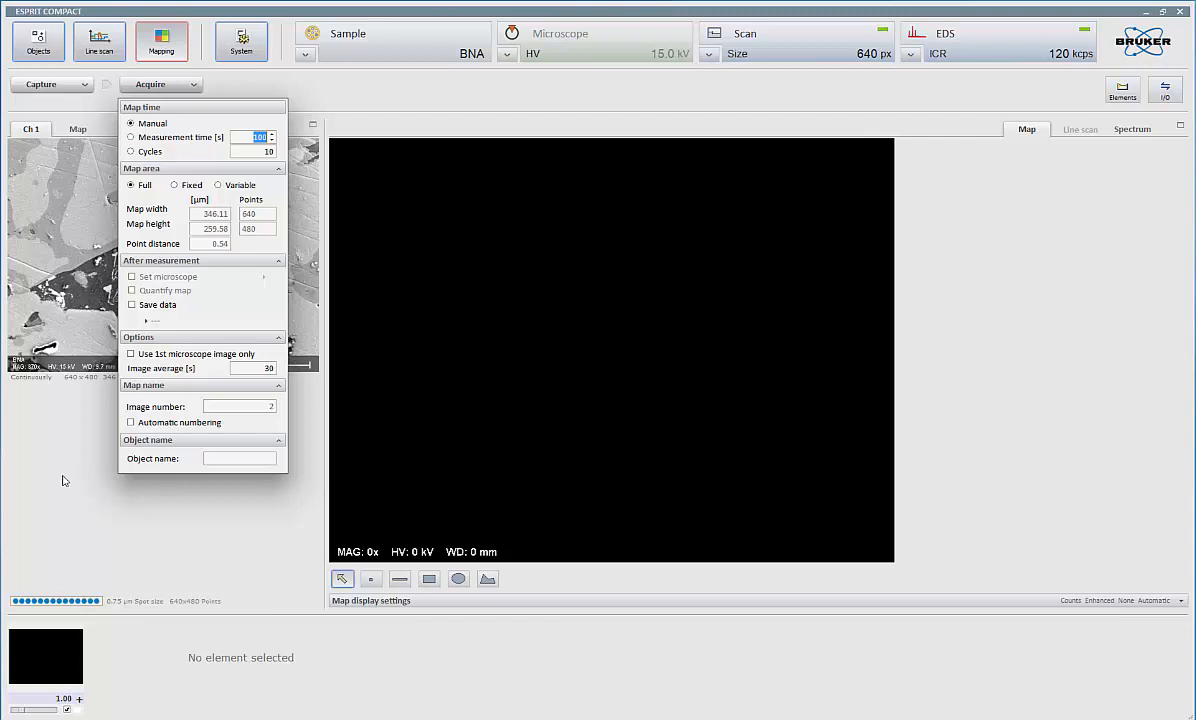
{"action": "mouse_move", "coordinate": [244, 424]}
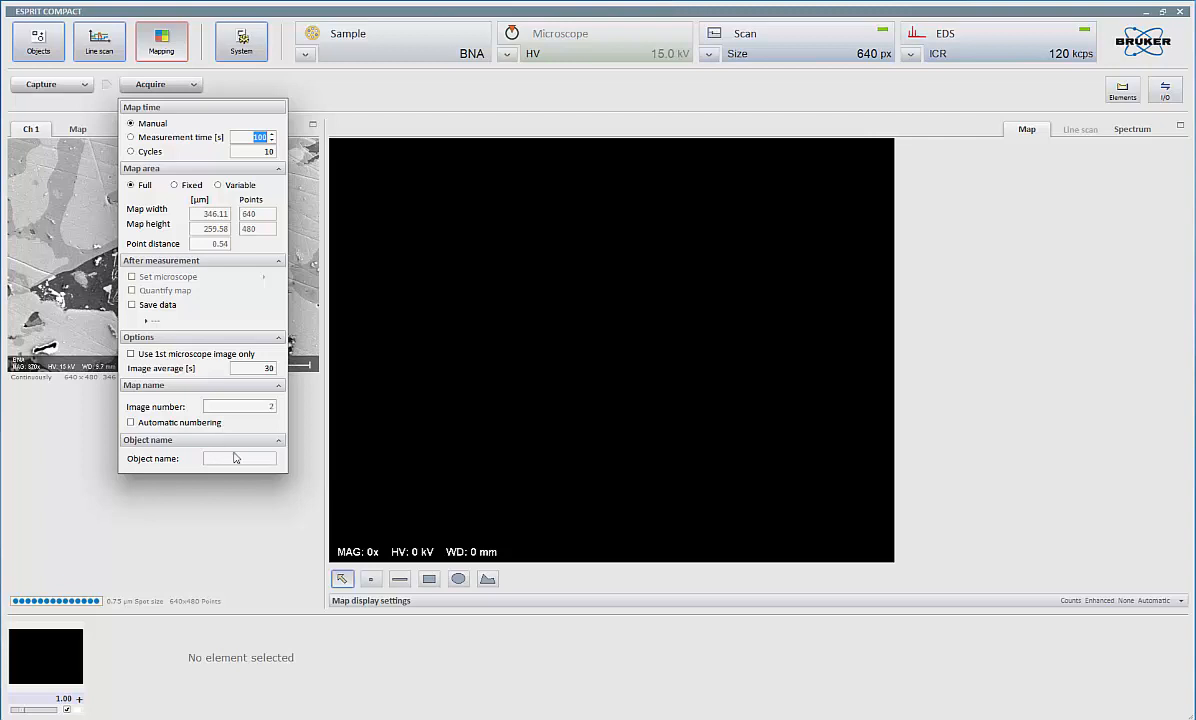
{"action": "mouse_move", "coordinate": [144, 492]}
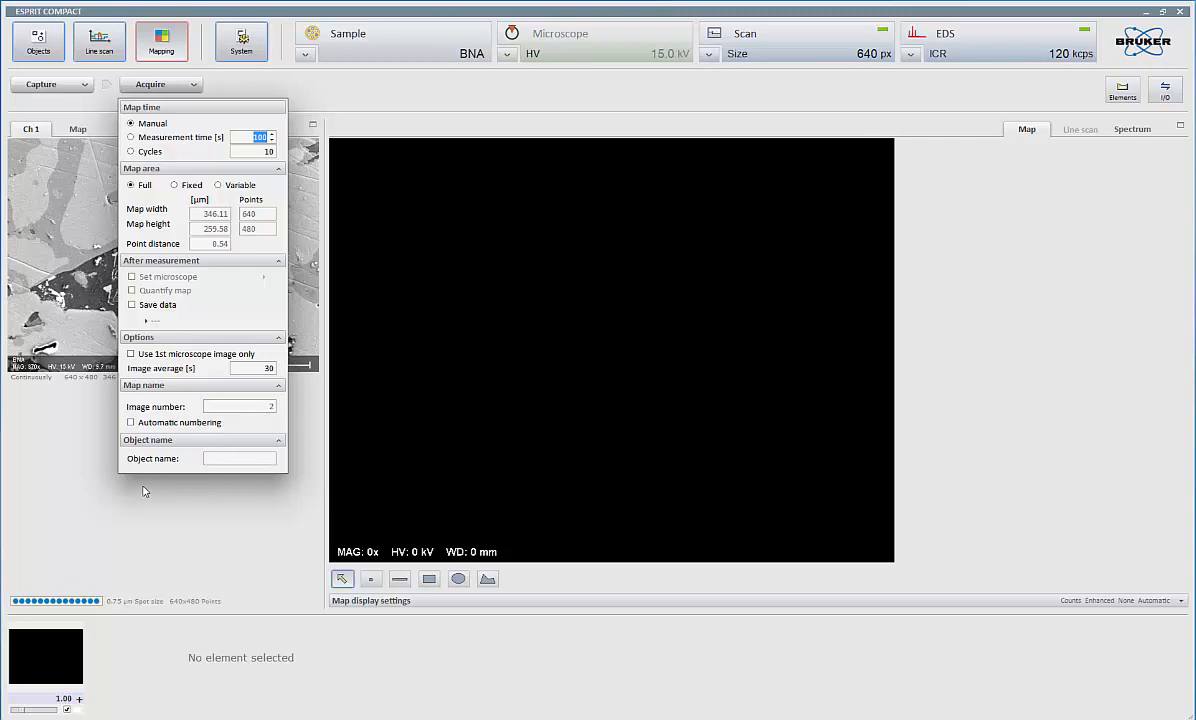
{"action": "mouse_move", "coordinate": [212, 244]}
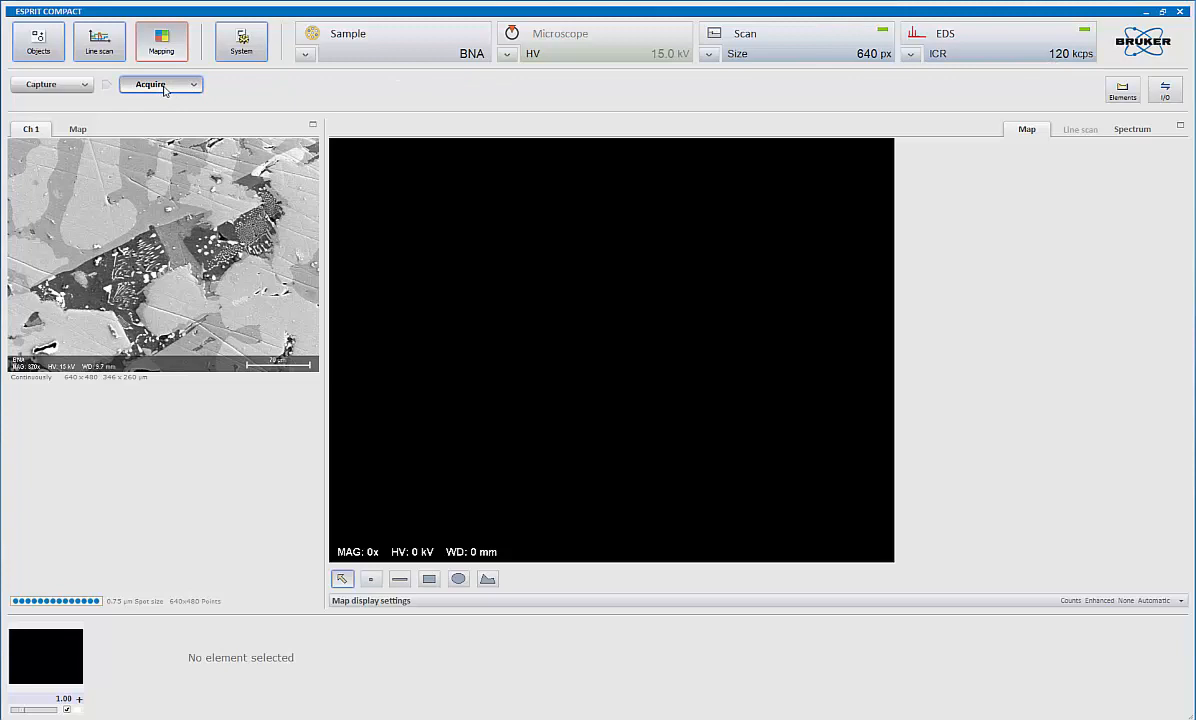
Start accumulating the BNA hypermap and bring up the periodic-table element chooser
{"action": "left_click", "coordinate": [156, 84]}
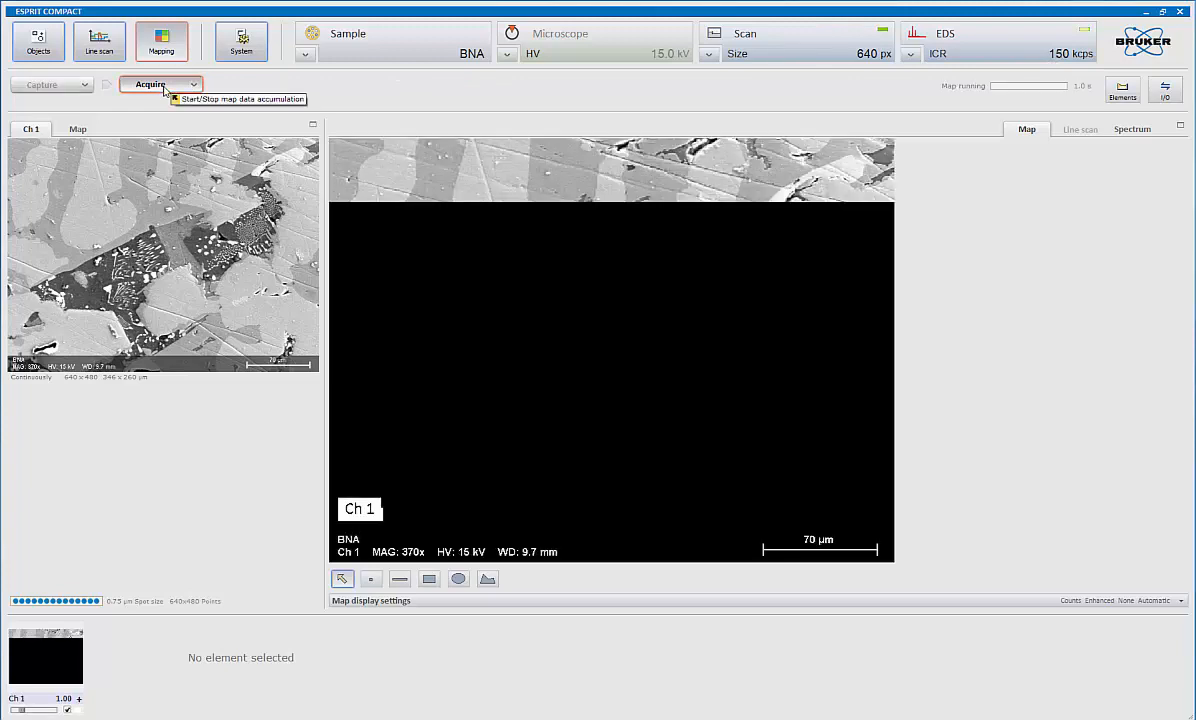
{"action": "left_click", "coordinate": [156, 84]}
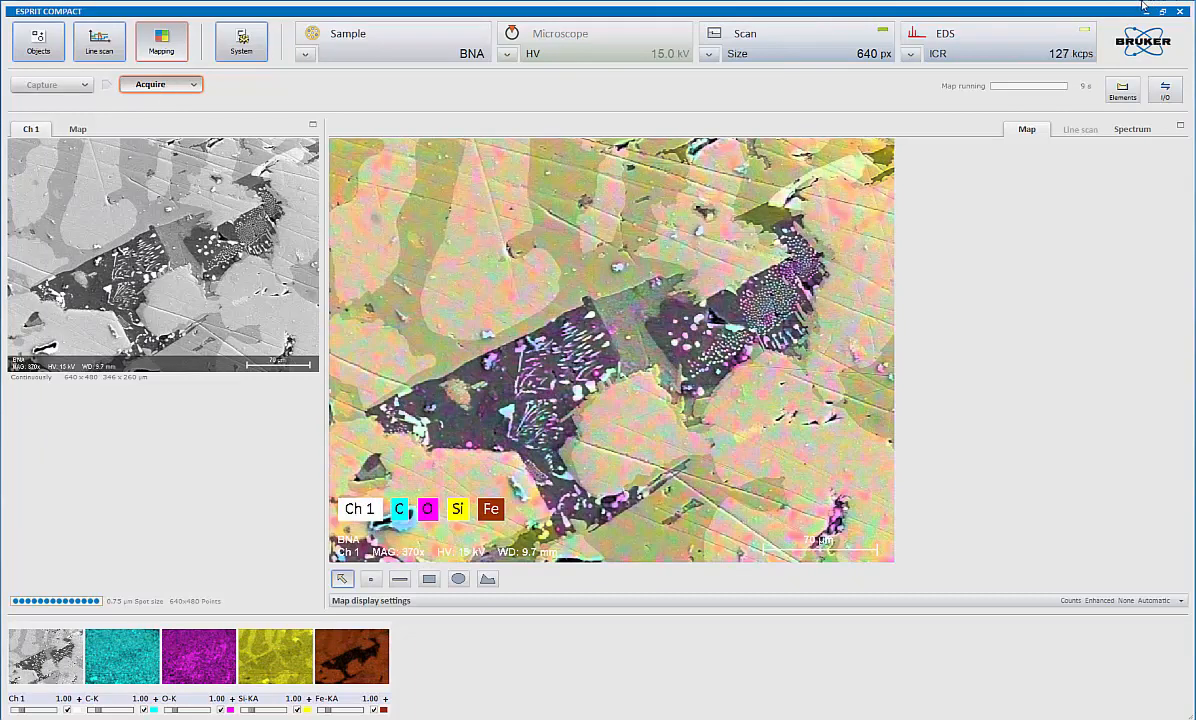
{"action": "left_click", "coordinate": [1122, 90]}
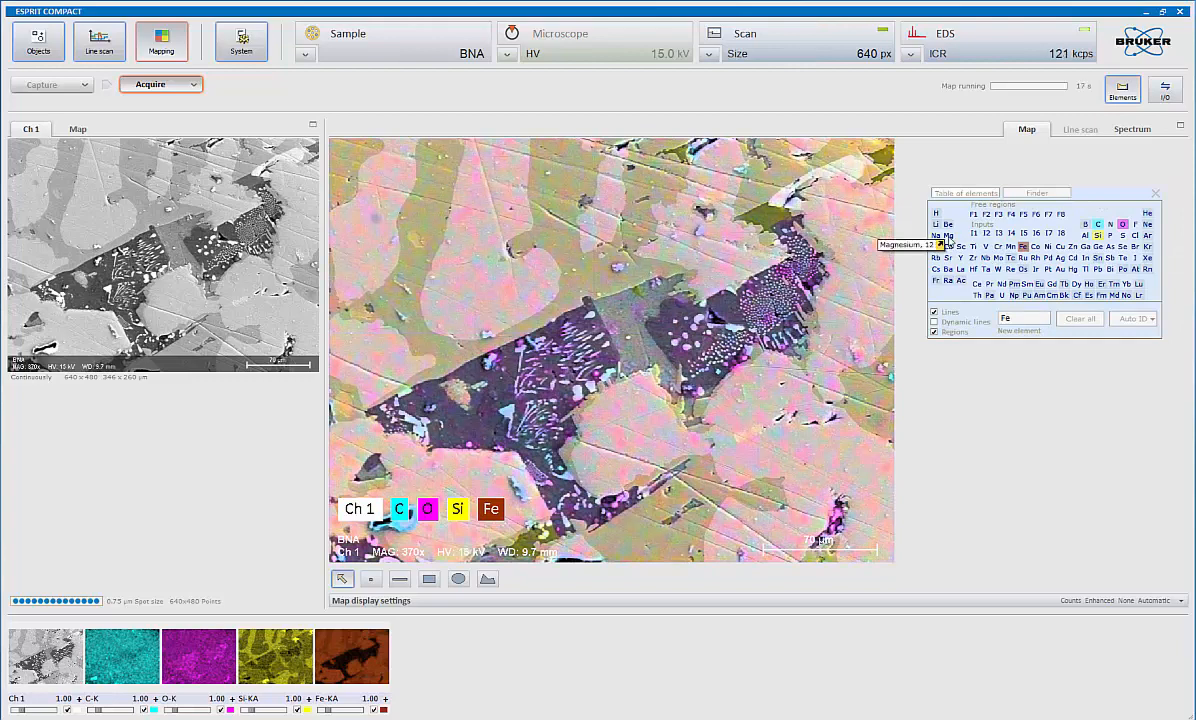
{"action": "left_click", "coordinate": [944, 236]}
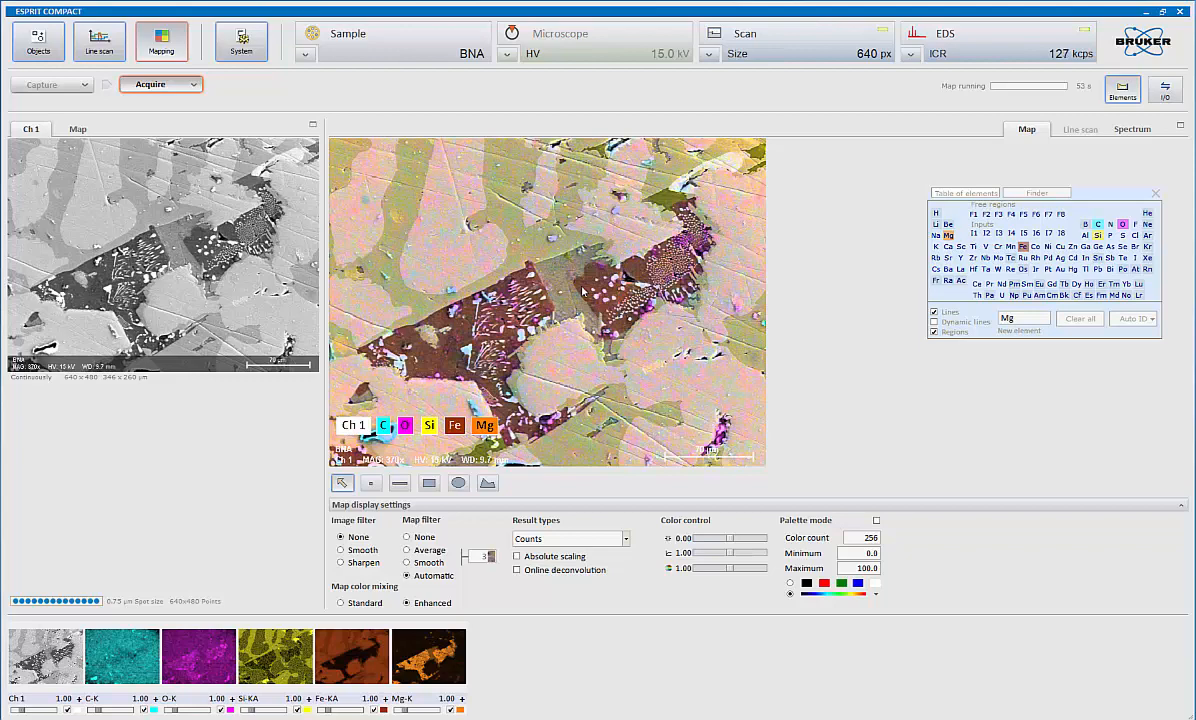
{"action": "mouse_move", "coordinate": [70, 518]}
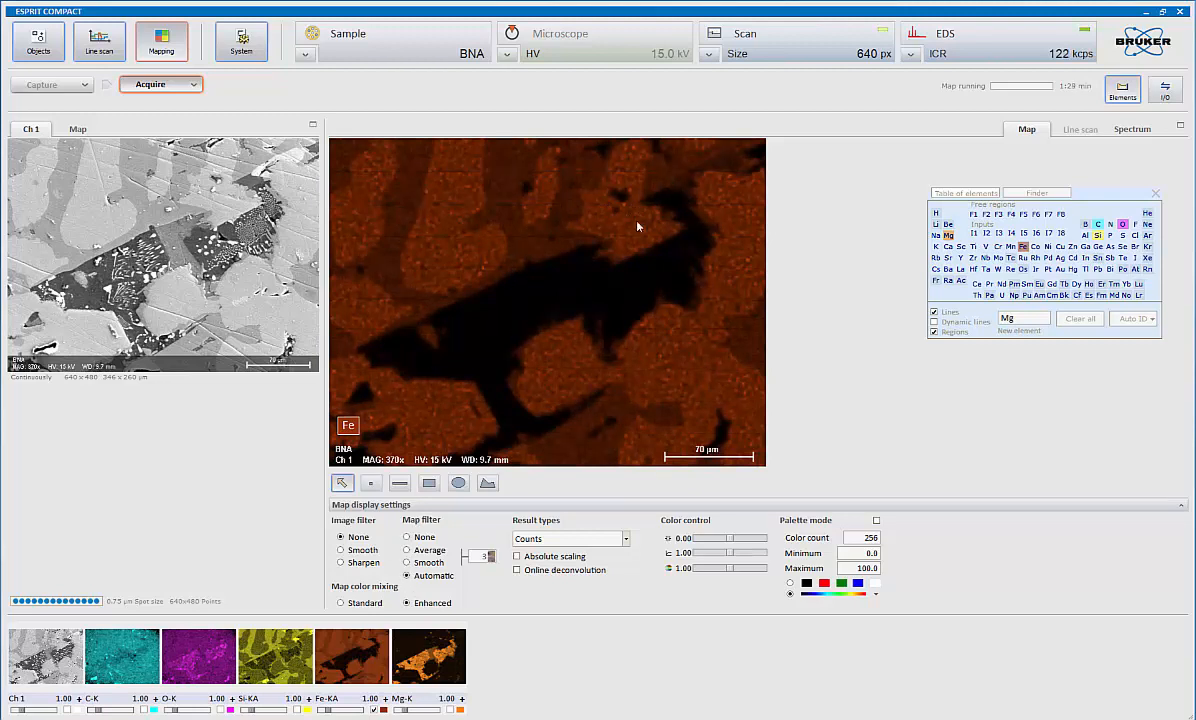
{"action": "mouse_move", "coordinate": [608, 216]}
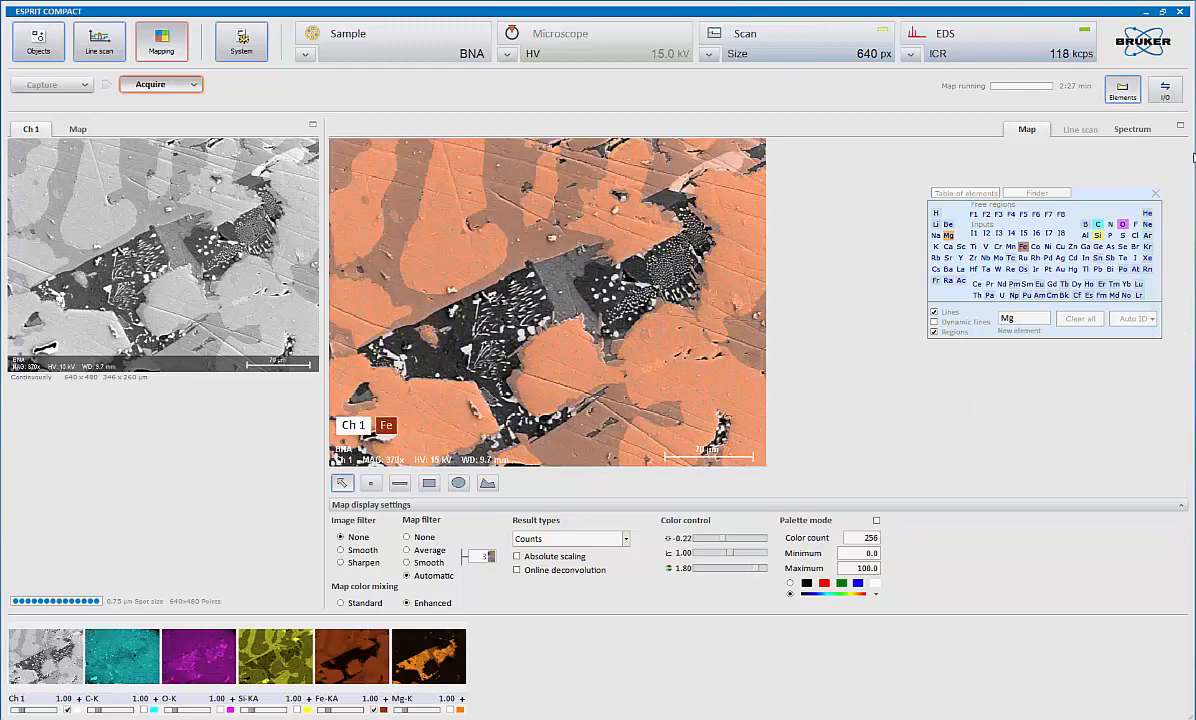
{"action": "mouse_move", "coordinate": [316, 558]}
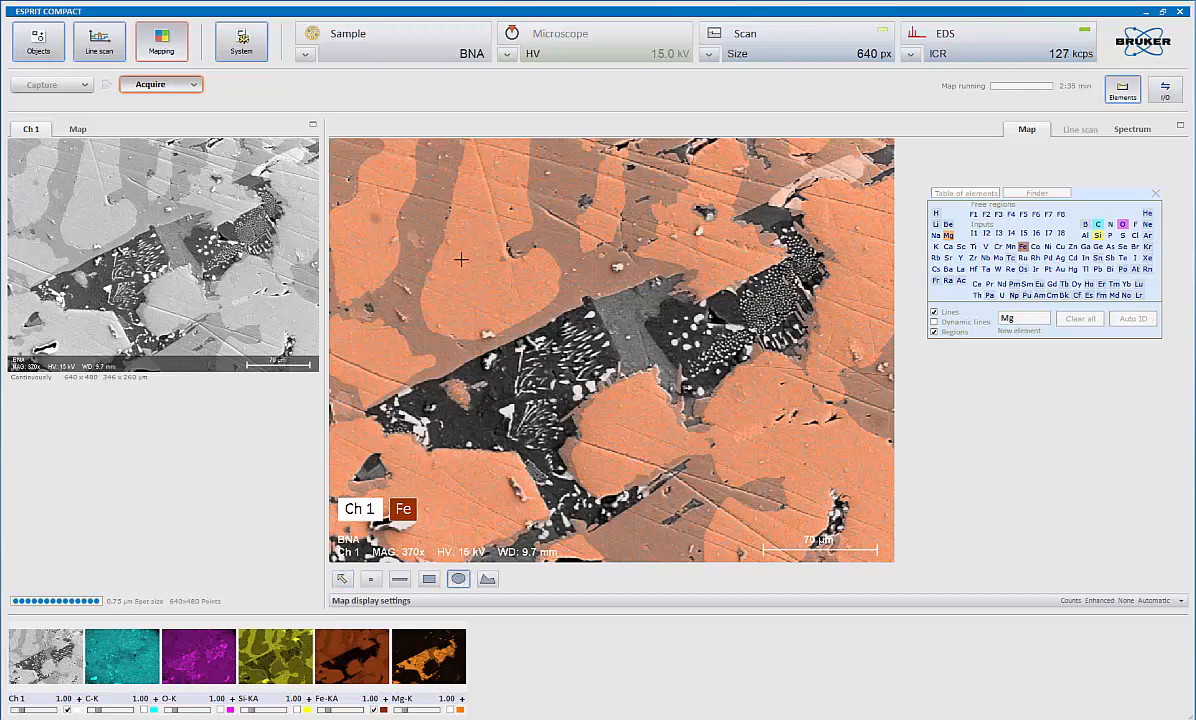
Select the ellipse region tool and show the spectra of the marked map regions
{"action": "left_click", "coordinate": [480, 290]}
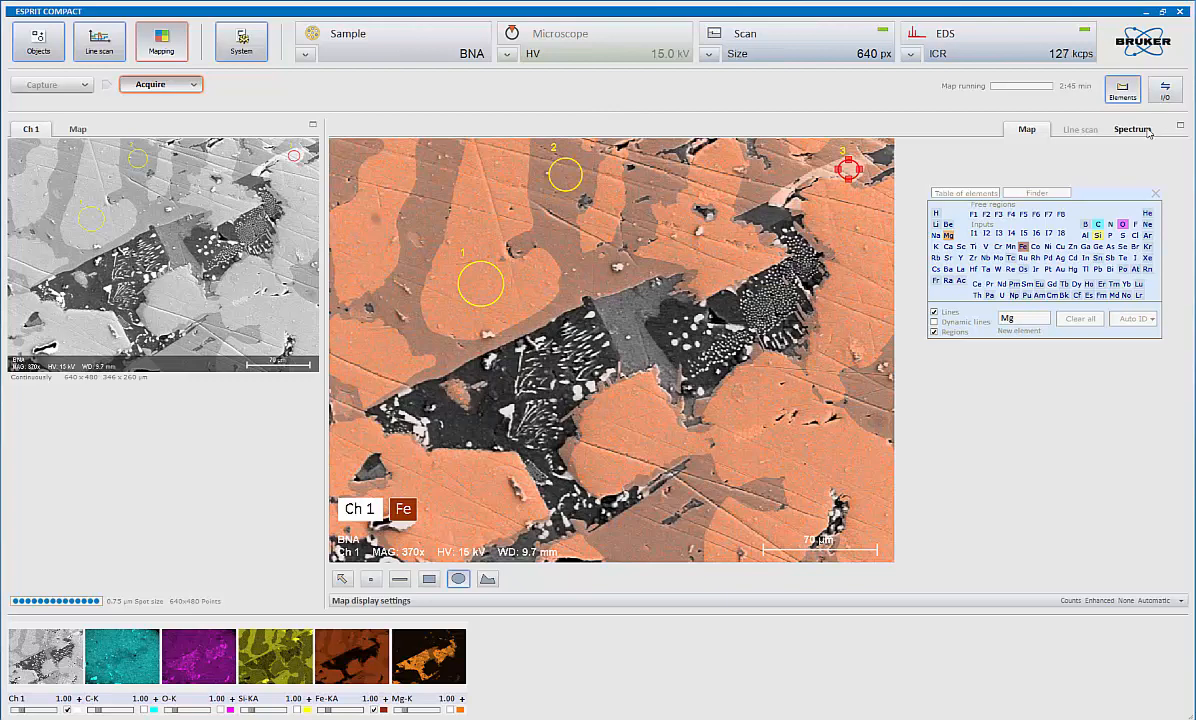
{"action": "left_click", "coordinate": [1132, 128]}
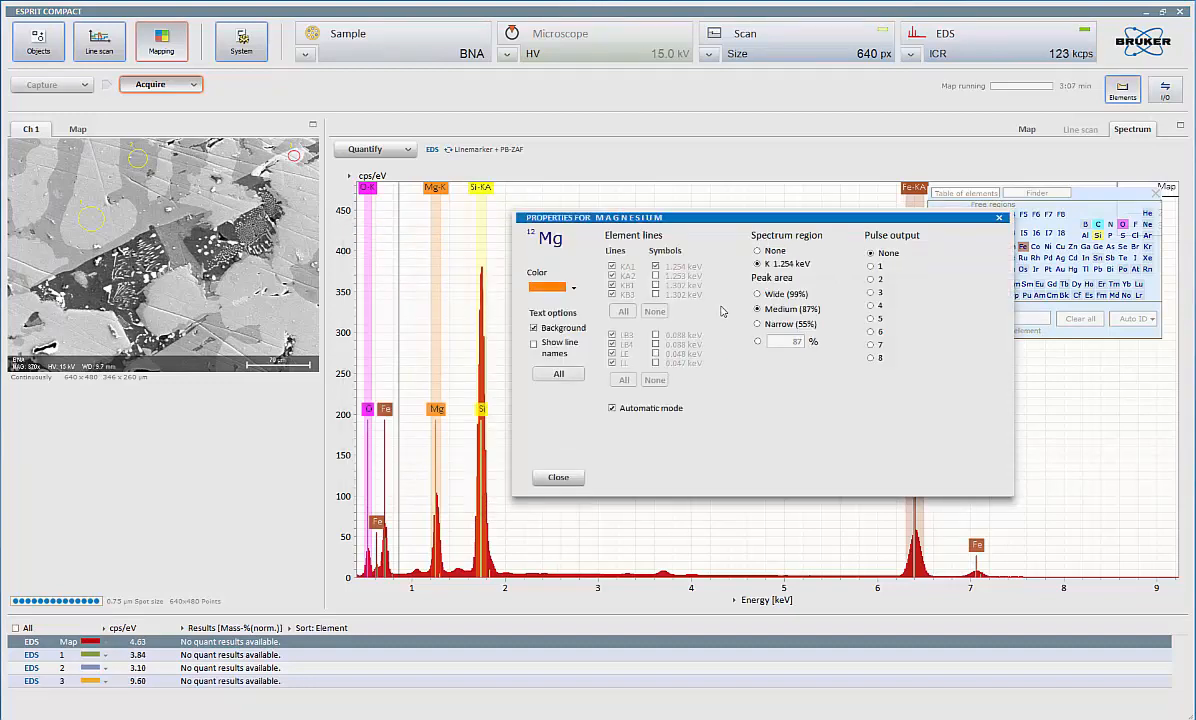
Leave magnesium's peak area at medium, give it an orange colour, and return to the map
{"action": "left_click", "coordinate": [758, 294]}
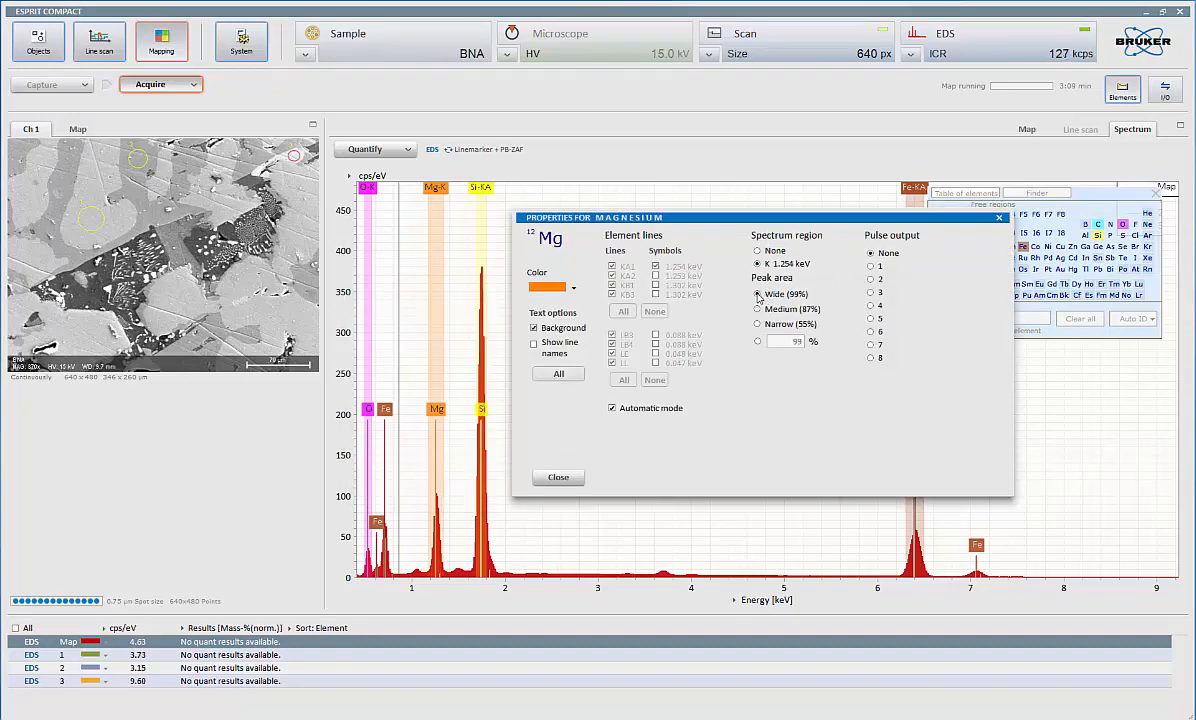
{"action": "left_click", "coordinate": [758, 308]}
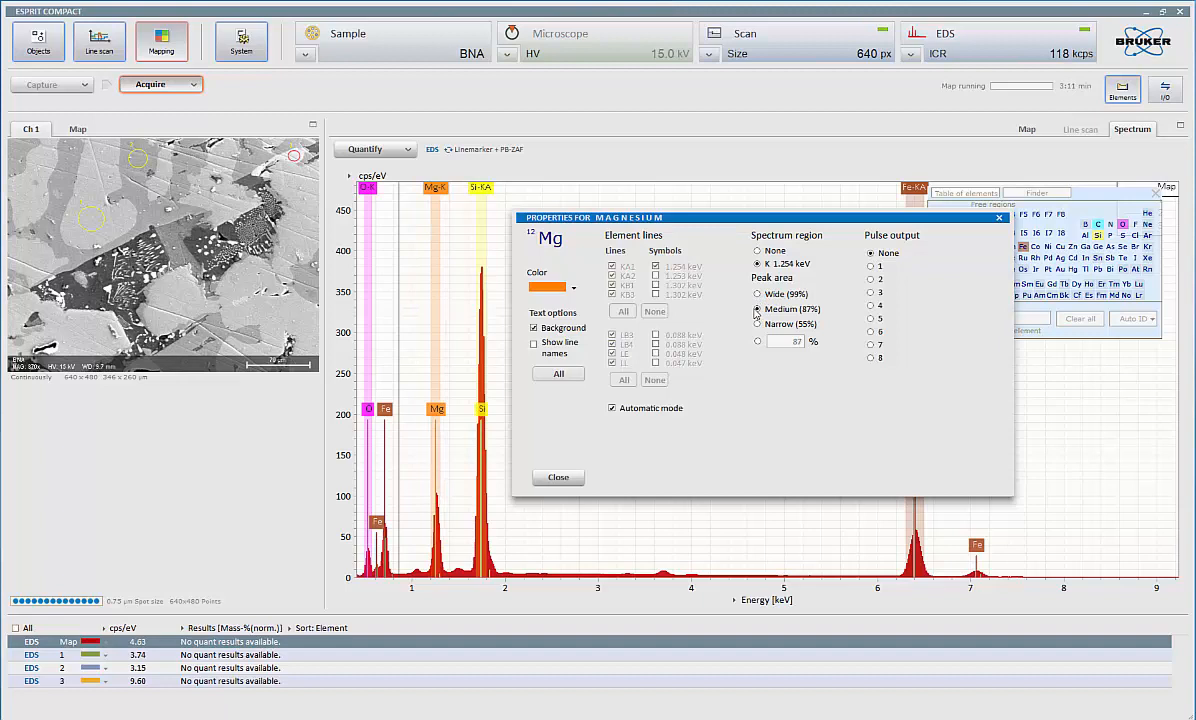
{"action": "left_click", "coordinate": [756, 324]}
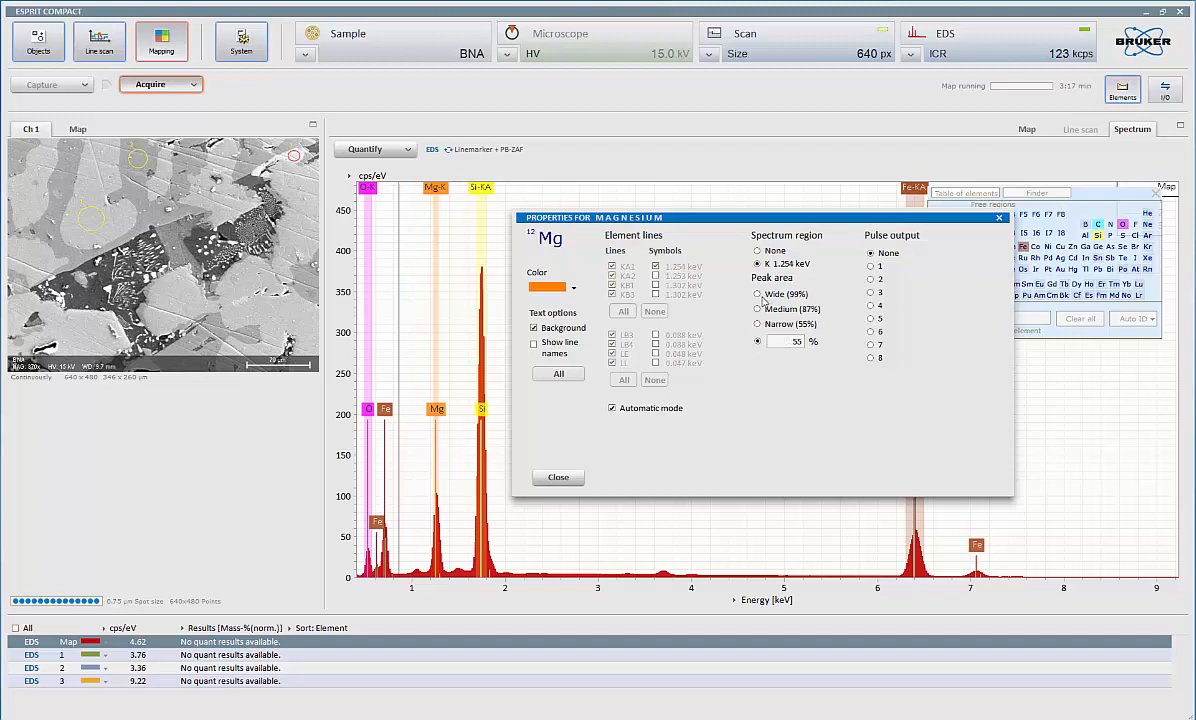
{"action": "left_click", "coordinate": [758, 308]}
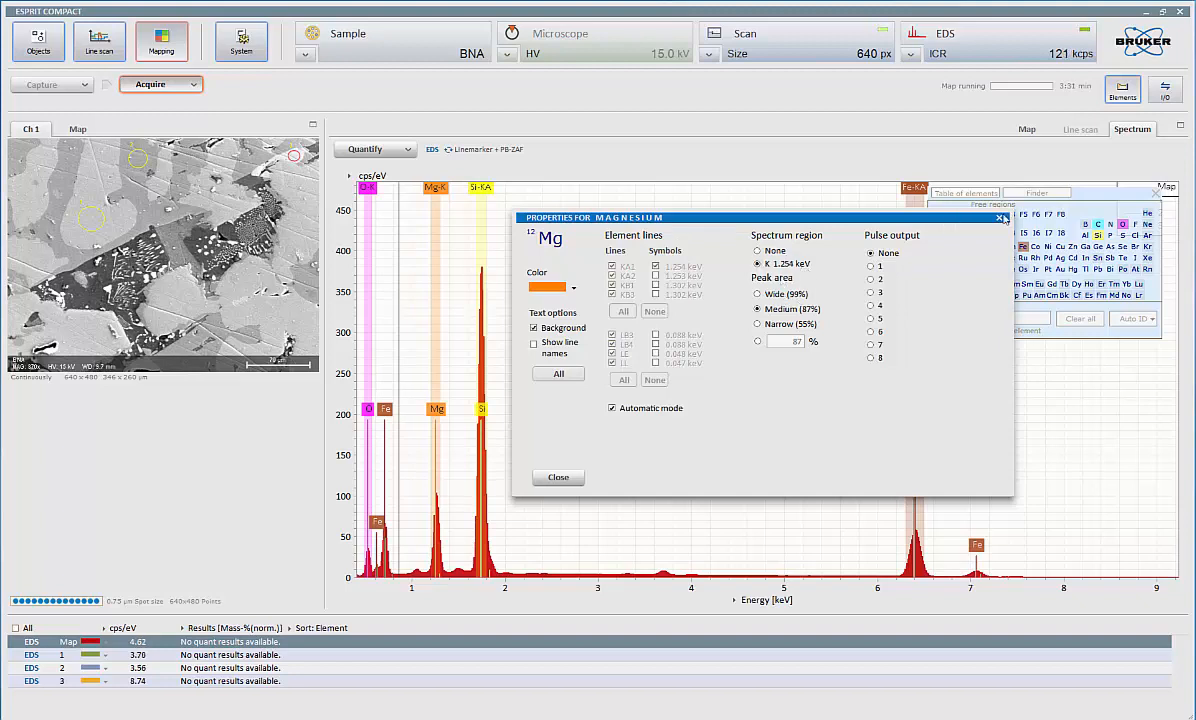
{"action": "left_click", "coordinate": [556, 476]}
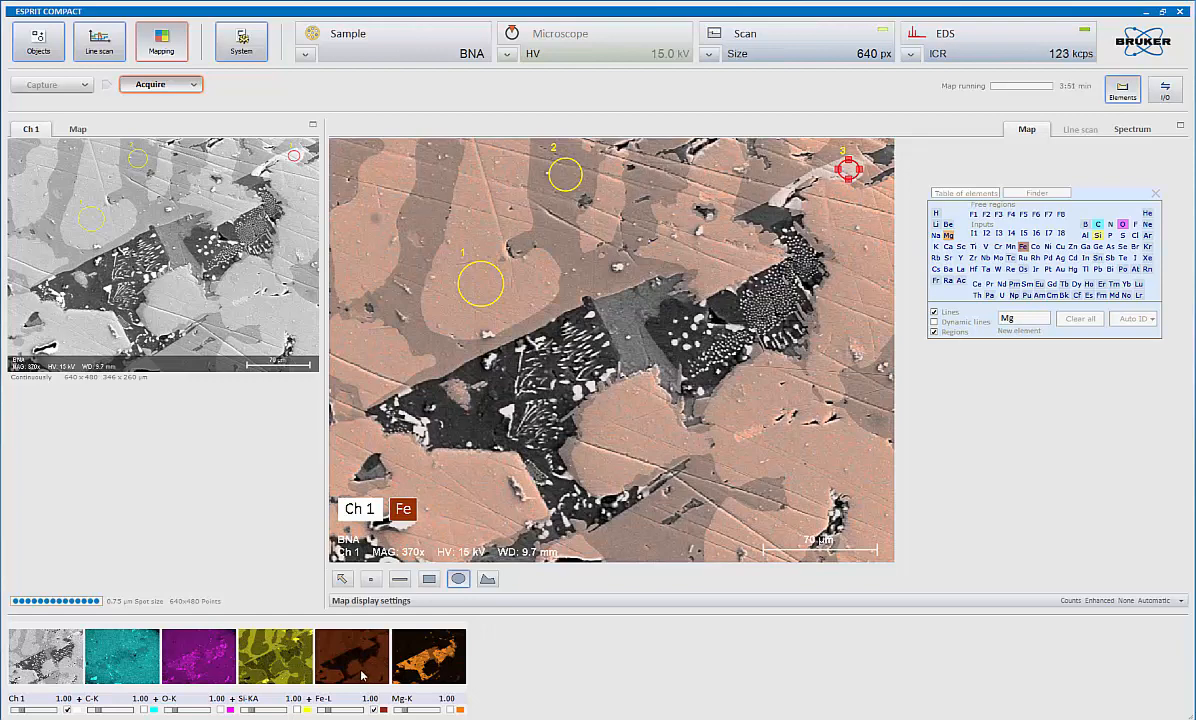
{"action": "left_click", "coordinate": [404, 510]}
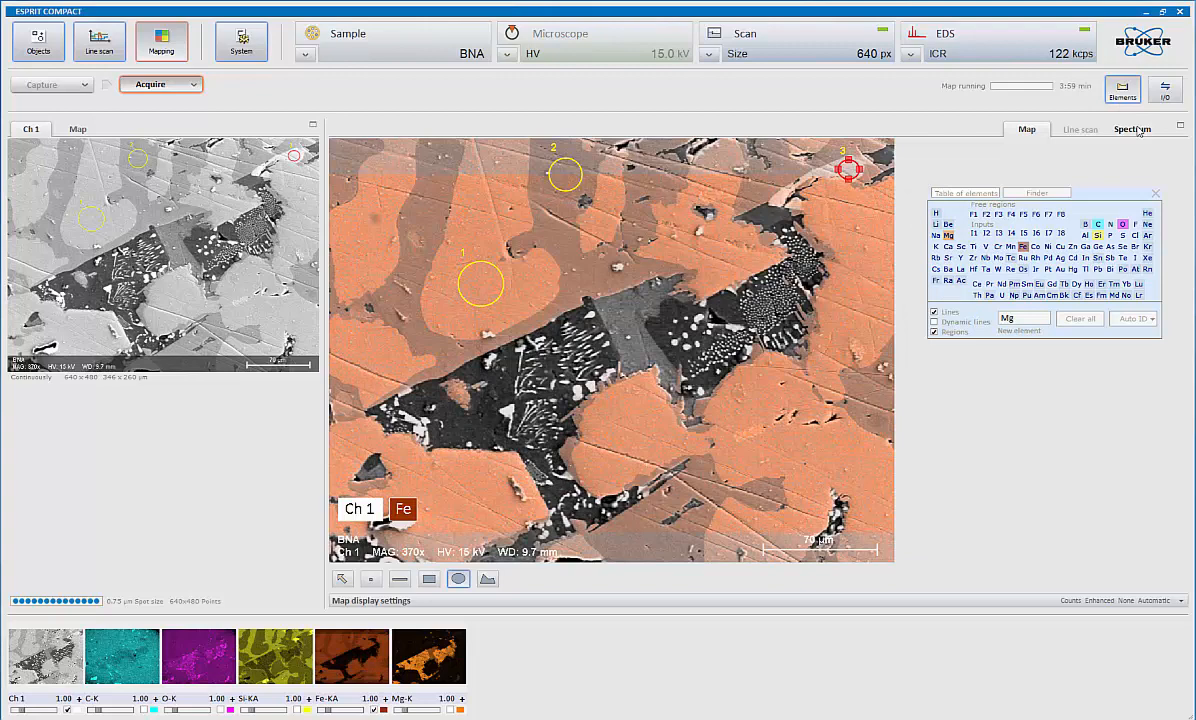
Show the spectrum view of the marked map regions
{"action": "left_click", "coordinate": [1132, 128]}
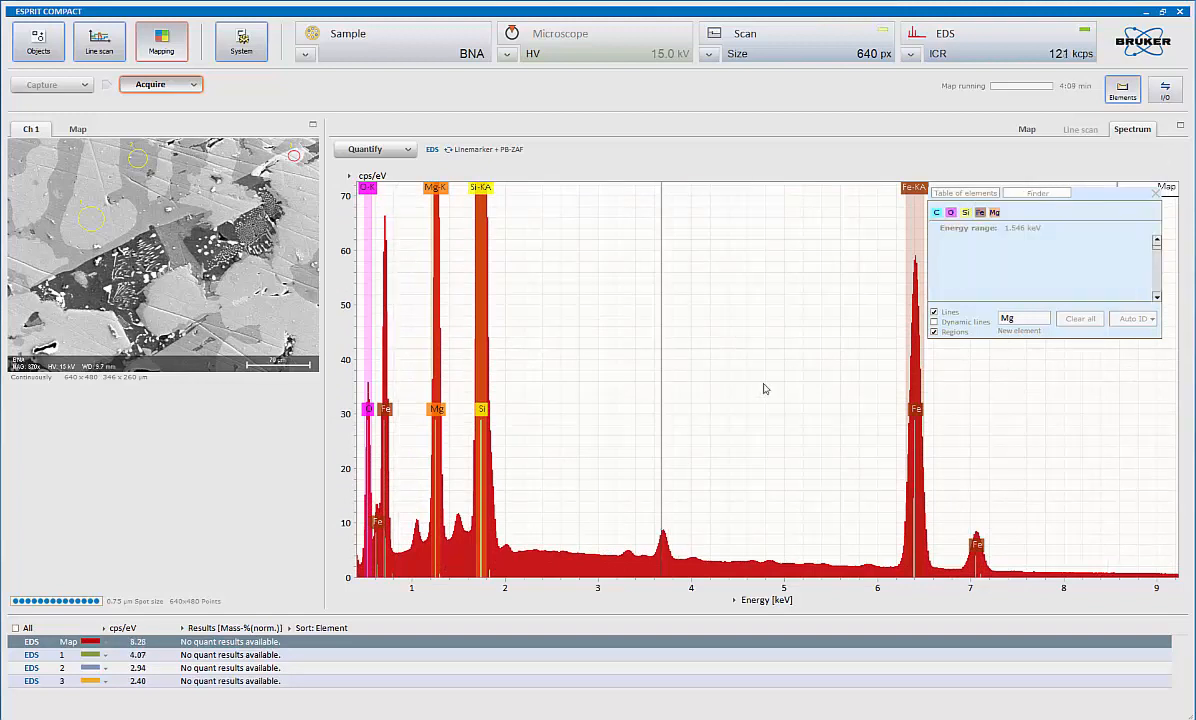
{"action": "mouse_move", "coordinate": [662, 450]}
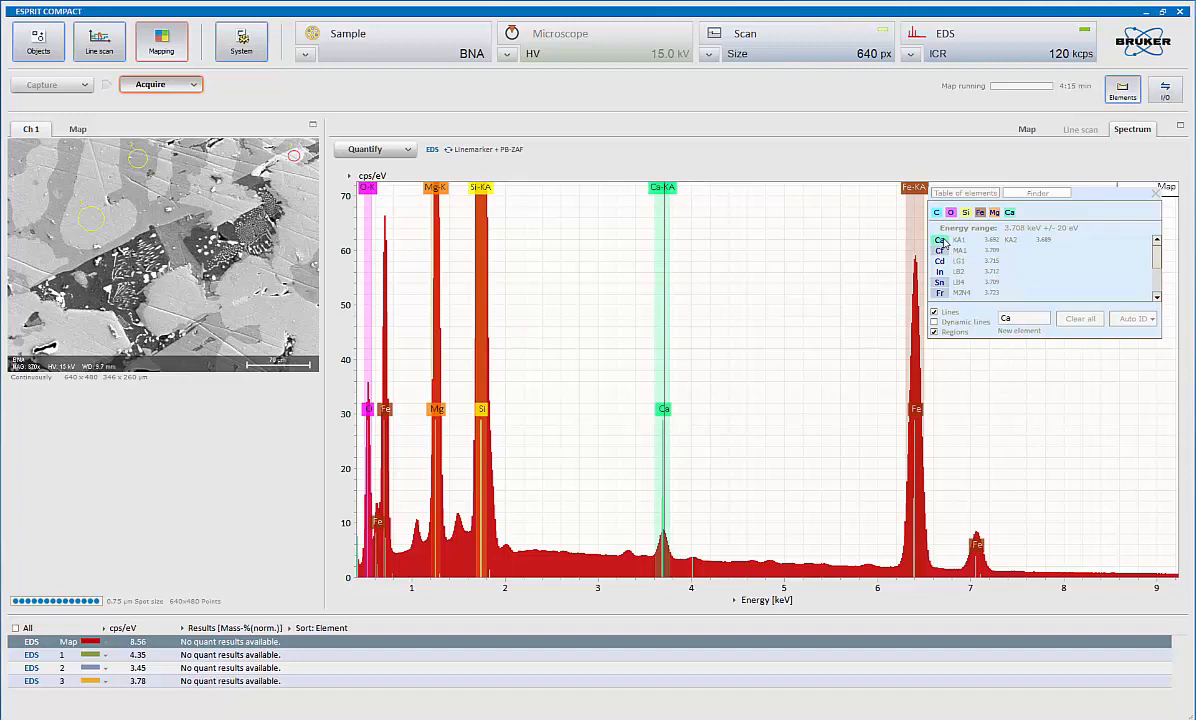
{"action": "mouse_move", "coordinate": [116, 114]}
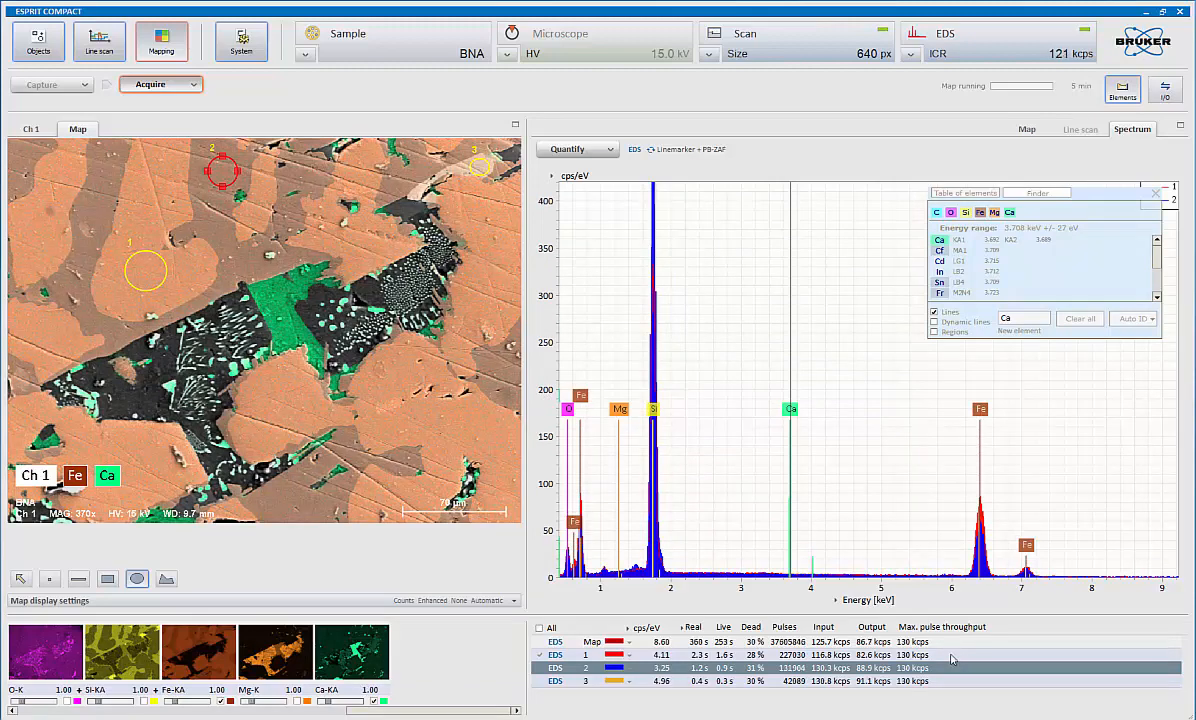
{"action": "mouse_move", "coordinate": [936, 496]}
{"action": "type", "text": "Ti"}
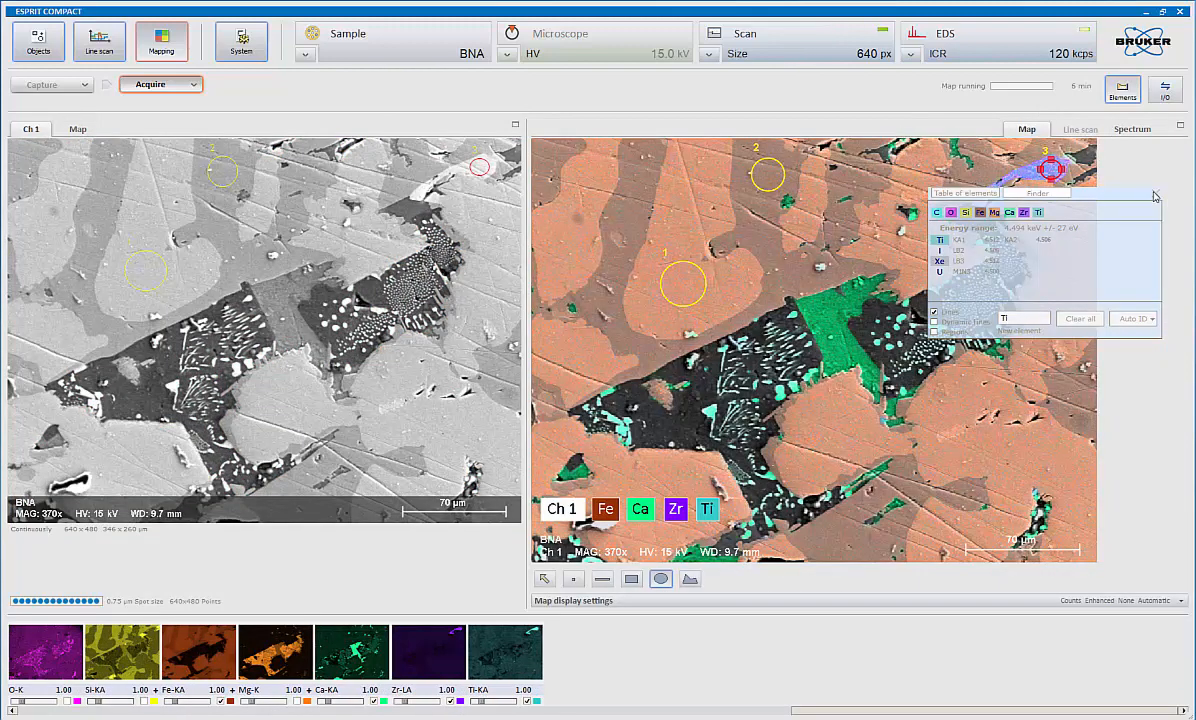
Close the periodic table so the Zr/Ti map sits beside the electron image
{"action": "left_click", "coordinate": [1156, 194]}
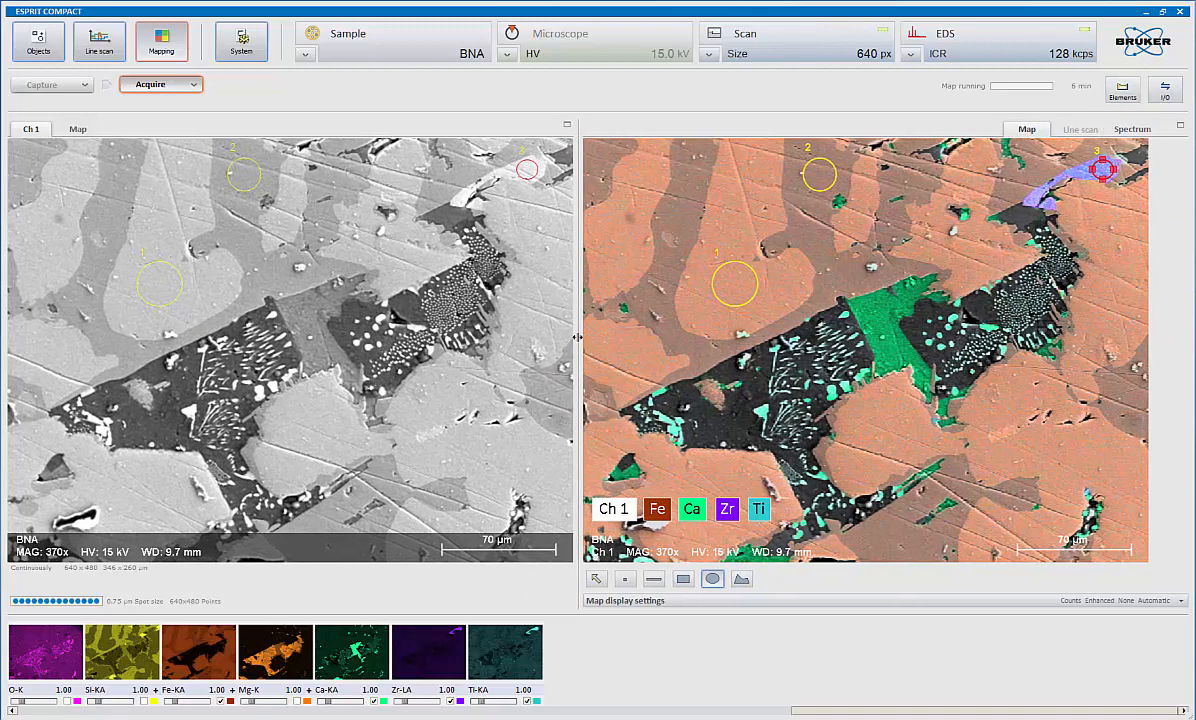
{"action": "mouse_move", "coordinate": [596, 578]}
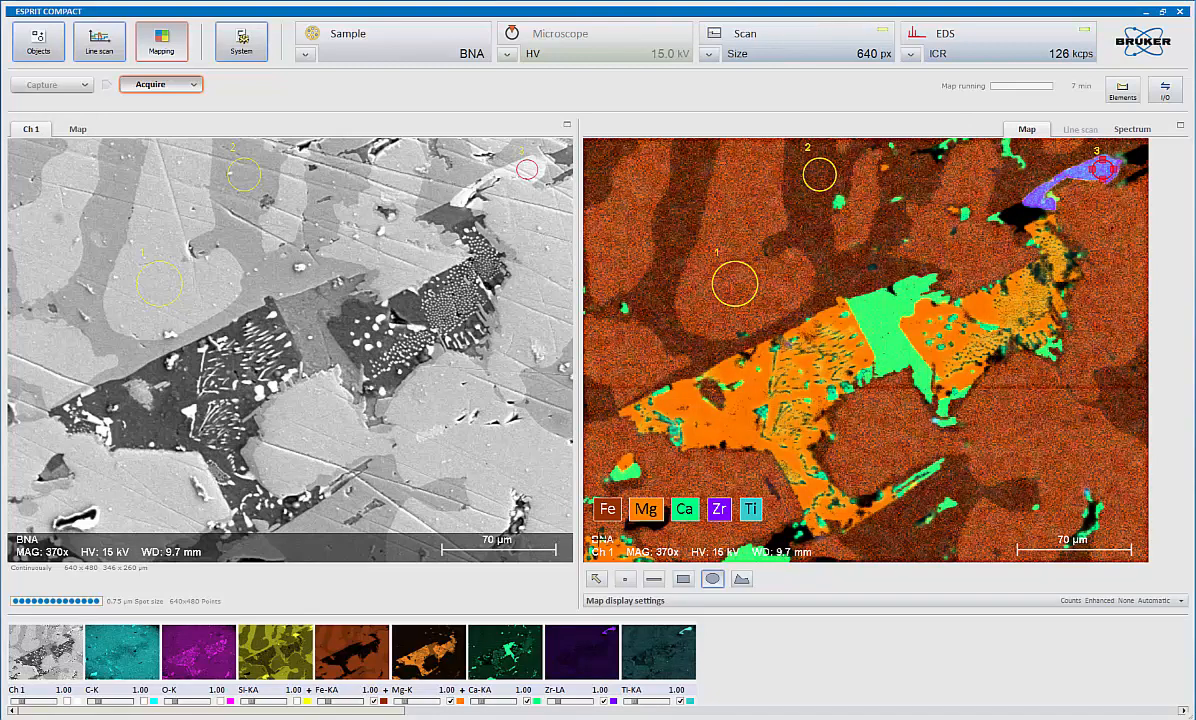
Draw a line-scan profile line across the sample and show its element profile
{"action": "left_click", "coordinate": [652, 578]}
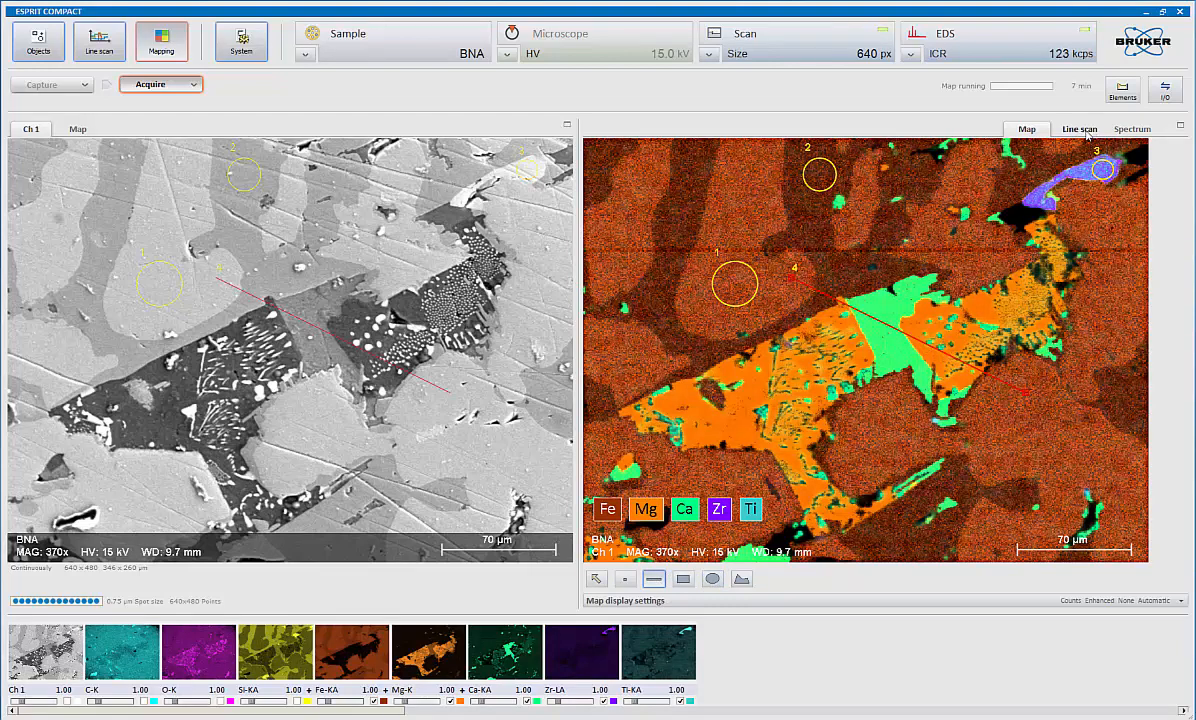
{"action": "left_click", "coordinate": [1080, 128]}
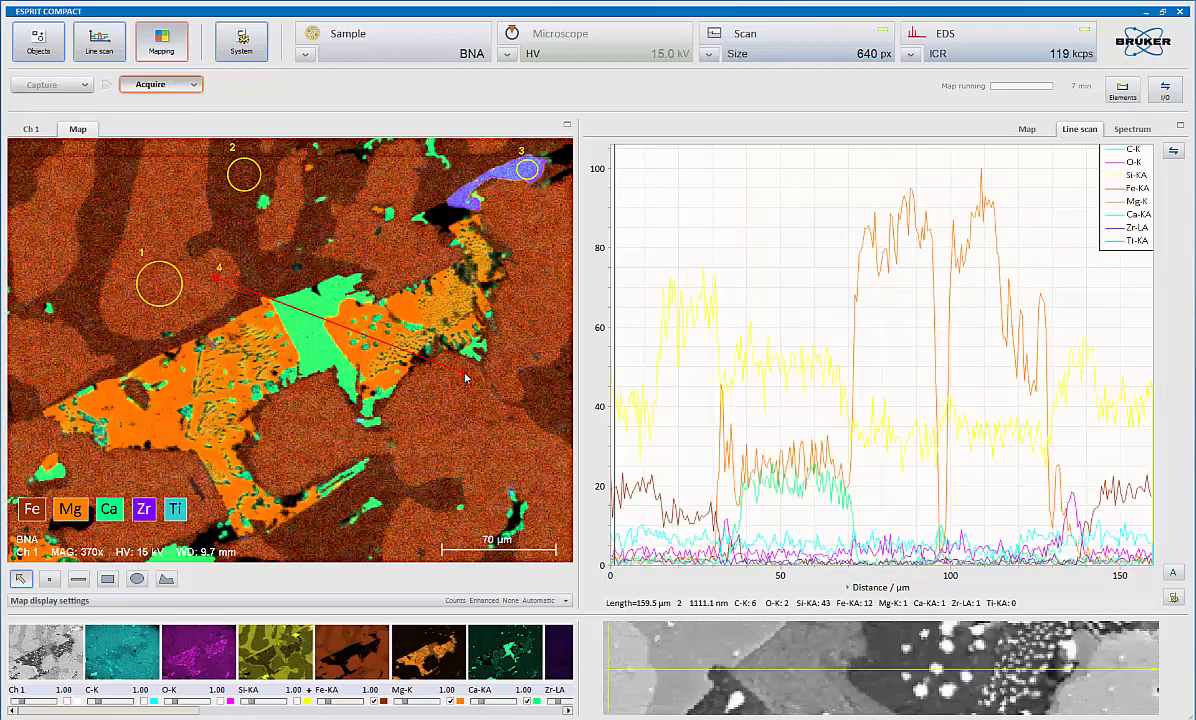
Adjust the profile line endpoints across the sample, then return to the element map
{"action": "left_click_drag", "start_coordinate": [464, 378], "coordinate": [490, 356]}
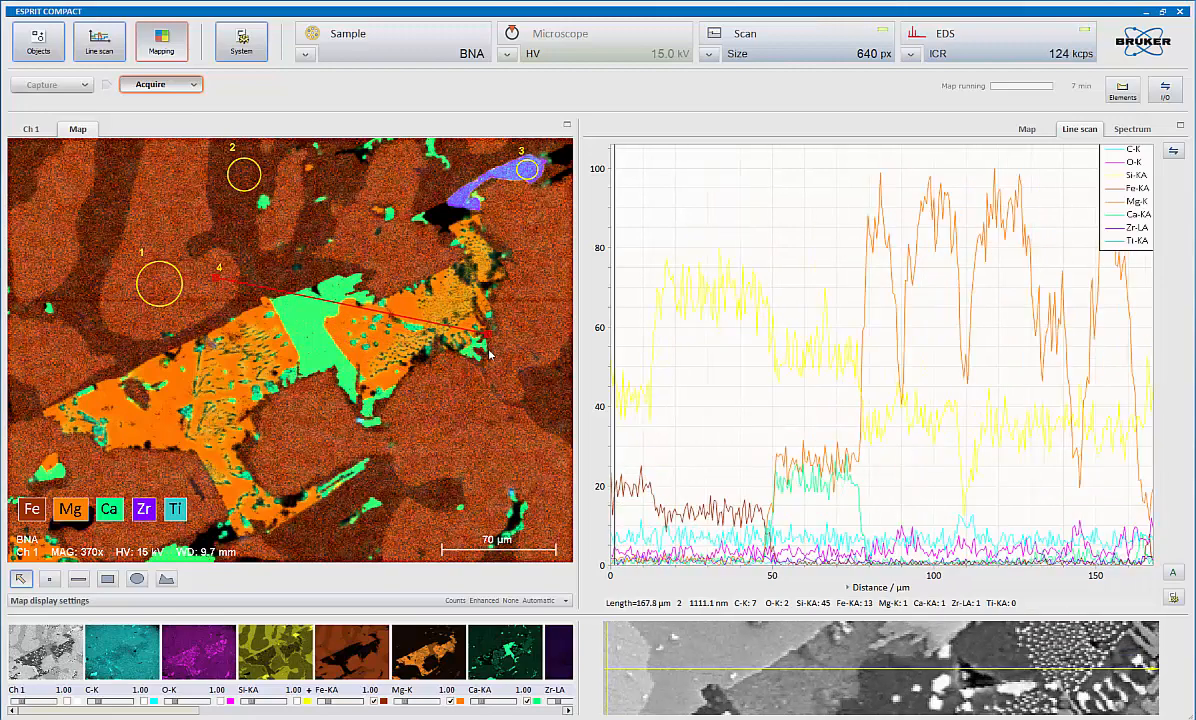
{"action": "left_click_drag", "start_coordinate": [490, 356], "coordinate": [452, 430]}
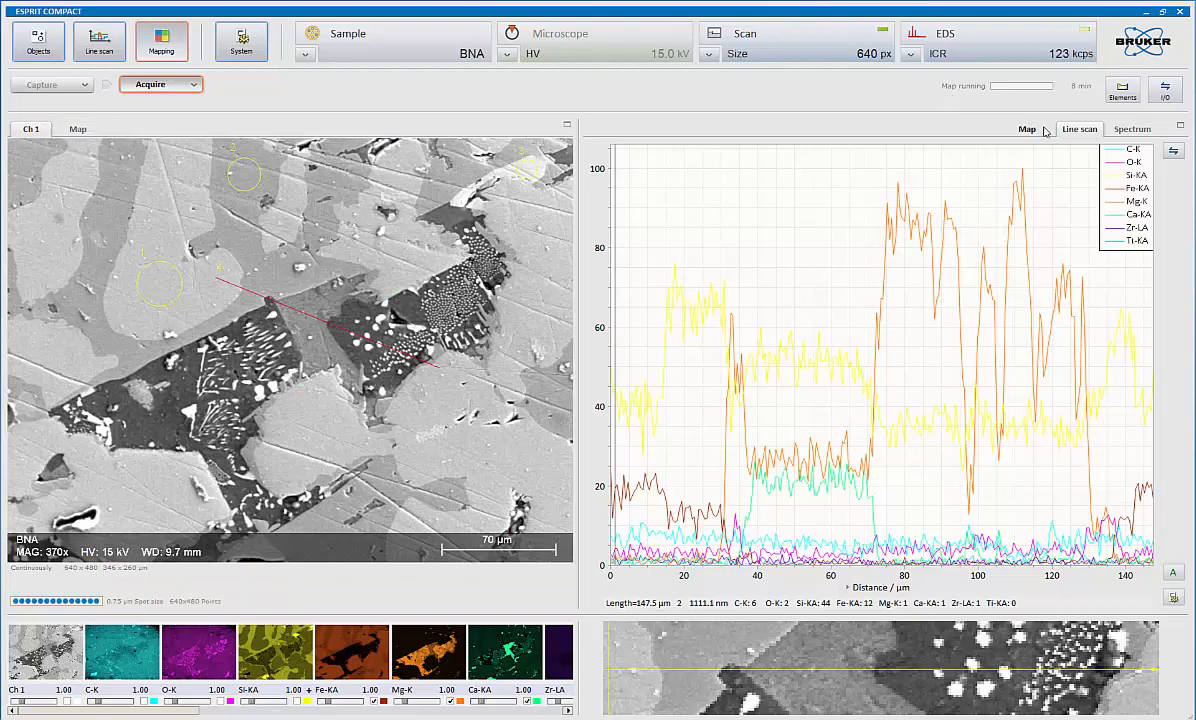
{"action": "left_click", "coordinate": [1028, 128]}
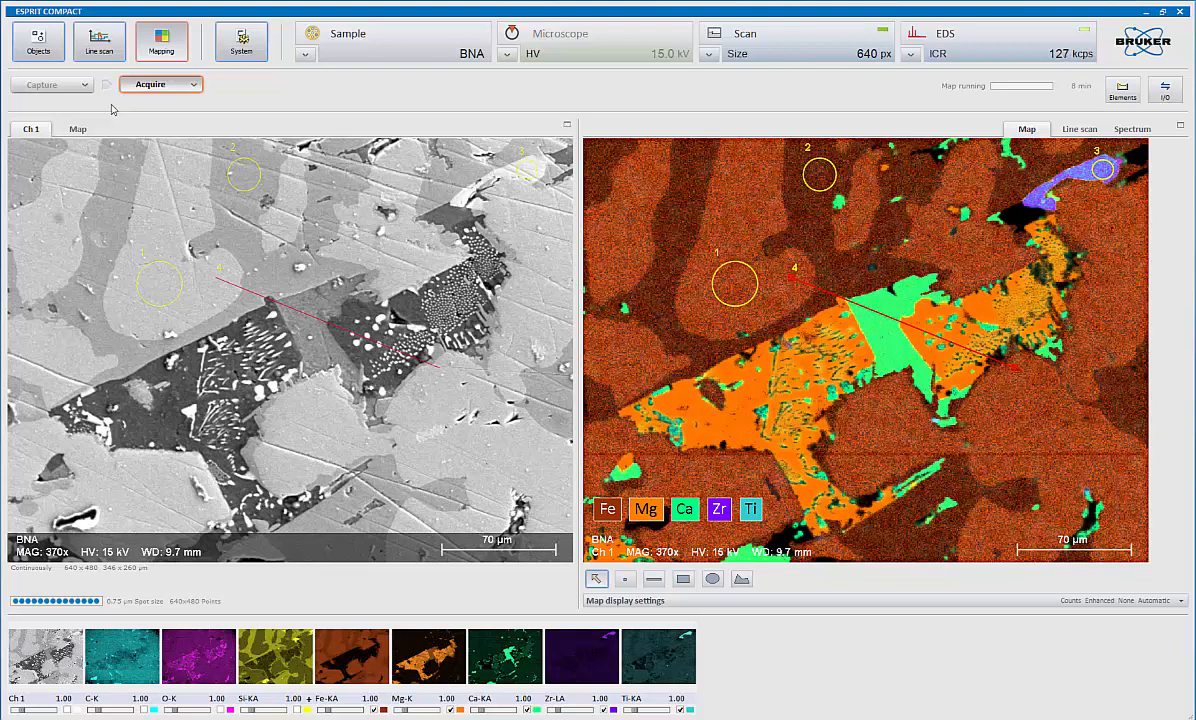
Resume then stop map acquisition and bring up the Map data options menu
{"action": "left_click", "coordinate": [150, 84]}
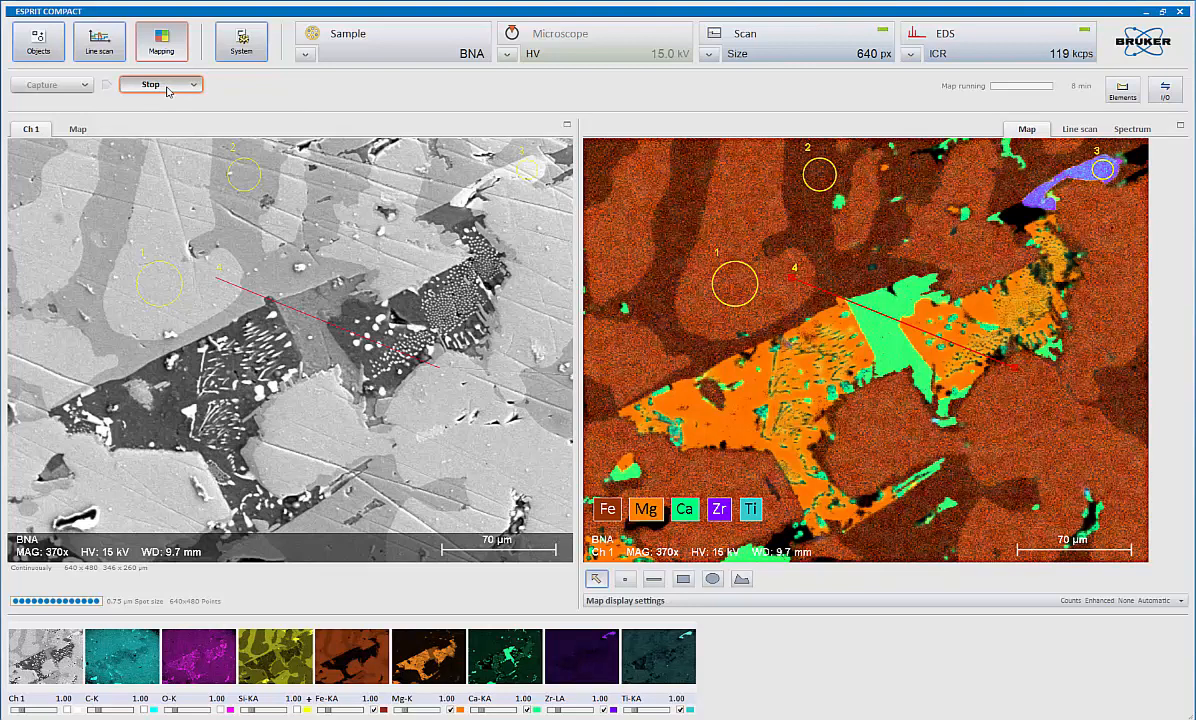
{"action": "left_click", "coordinate": [152, 84]}
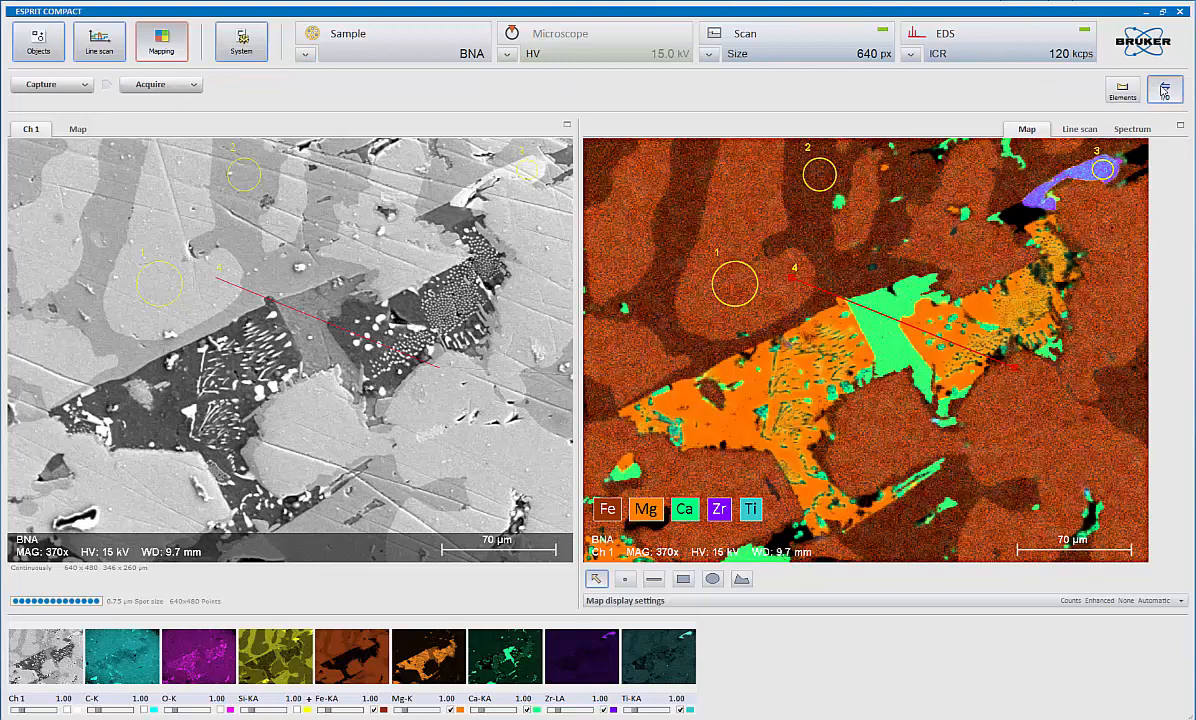
{"action": "left_click", "coordinate": [1164, 88]}
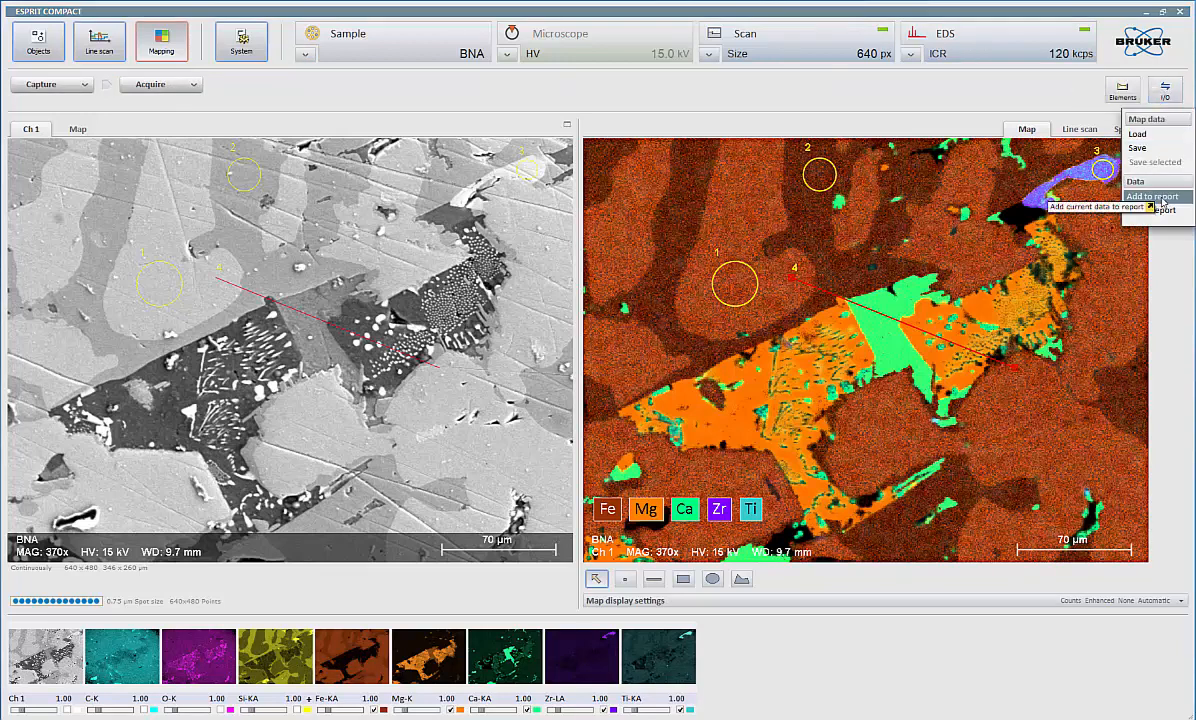
Add the hypermap and element maps to a two-page report, review it and close the preview
{"action": "left_click", "coordinate": [1152, 196]}
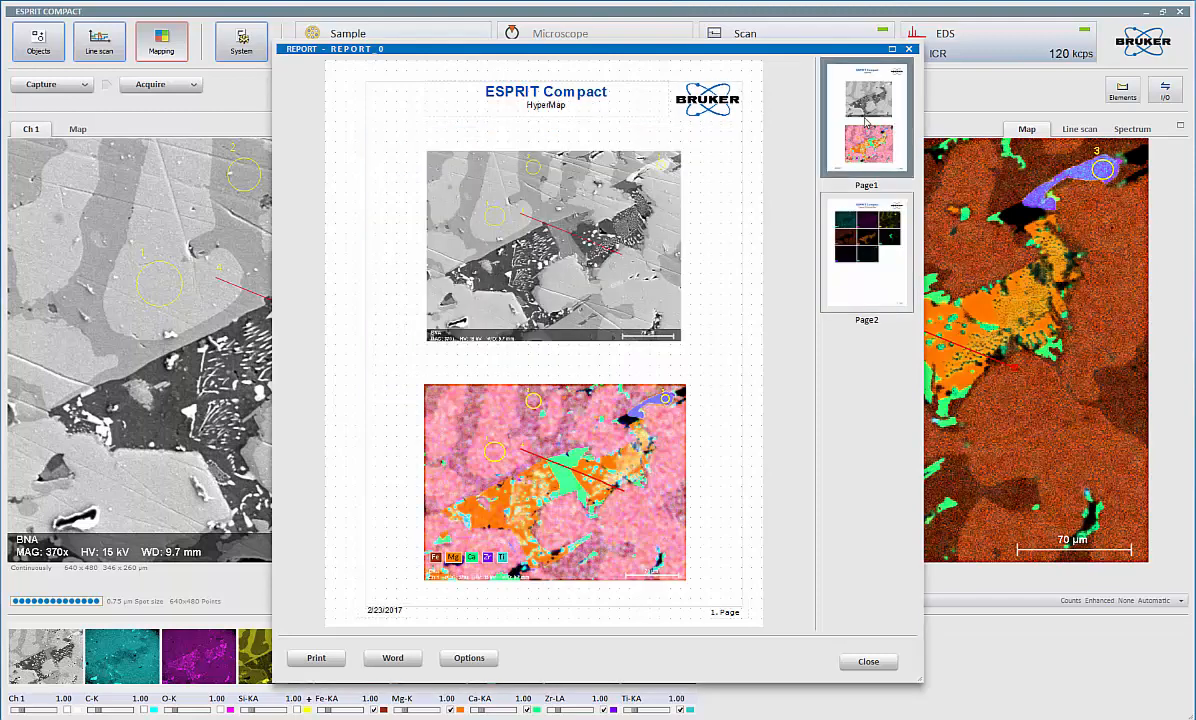
{"action": "left_click", "coordinate": [552, 244]}
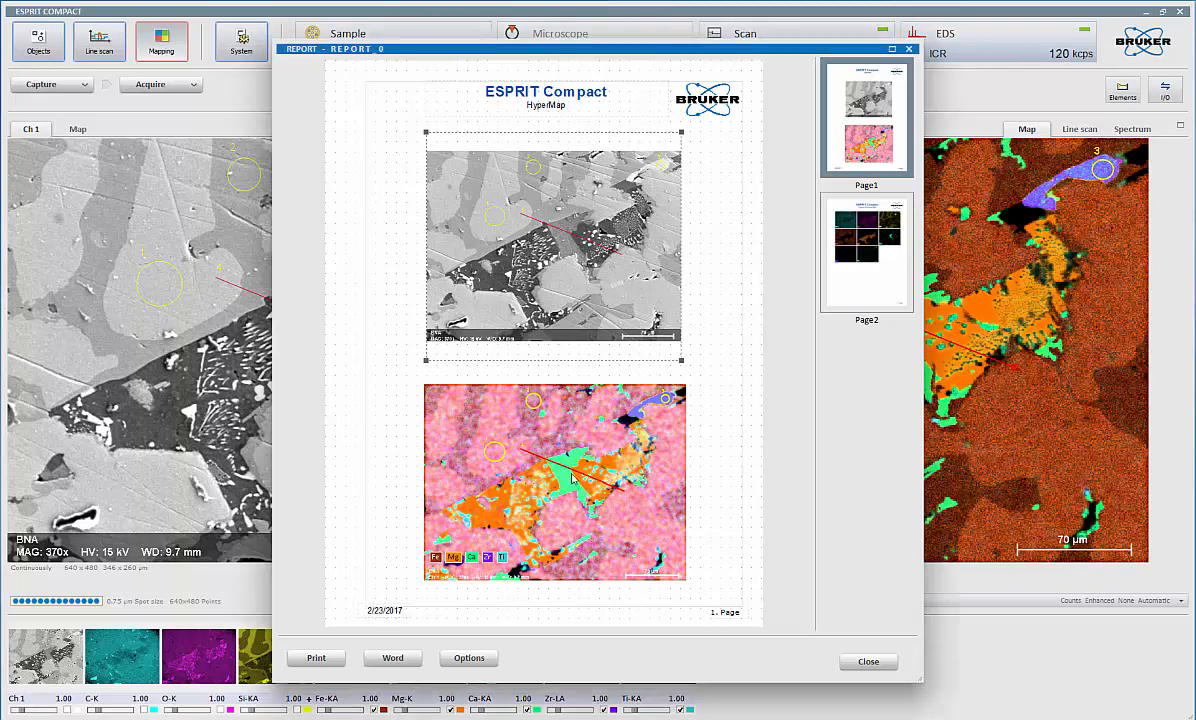
{"action": "mouse_move", "coordinate": [898, 242]}
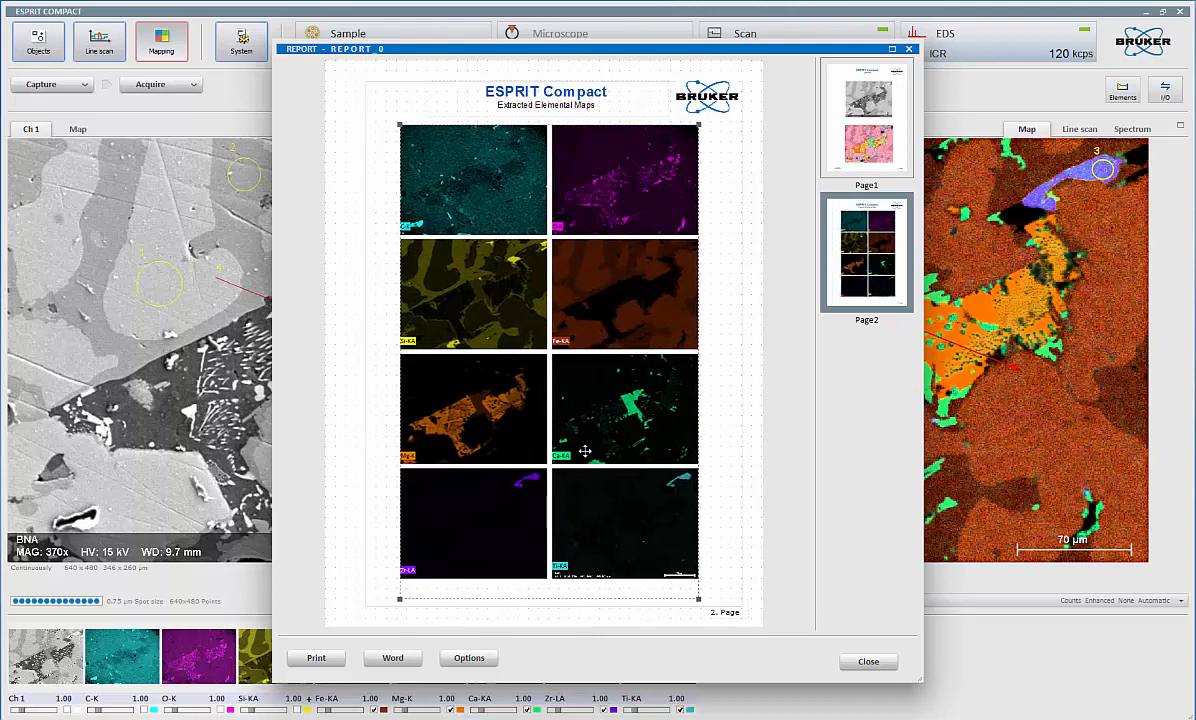
{"action": "left_click", "coordinate": [866, 660]}
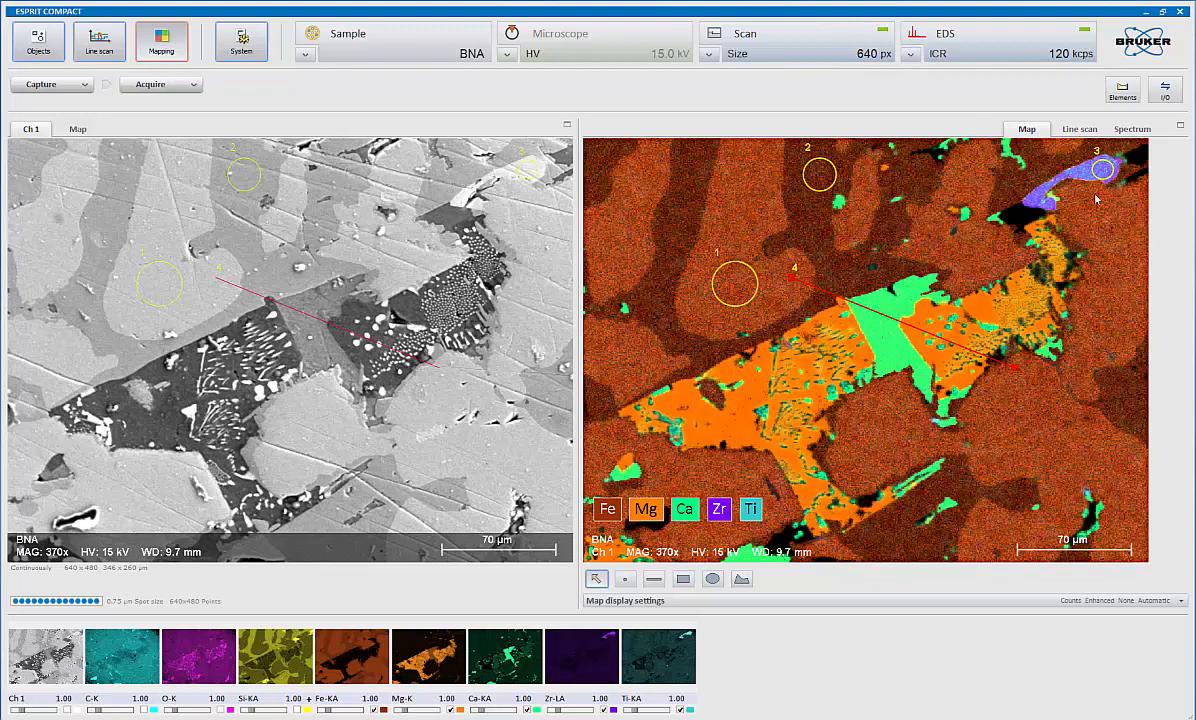
{"action": "mouse_move", "coordinate": [848, 194]}
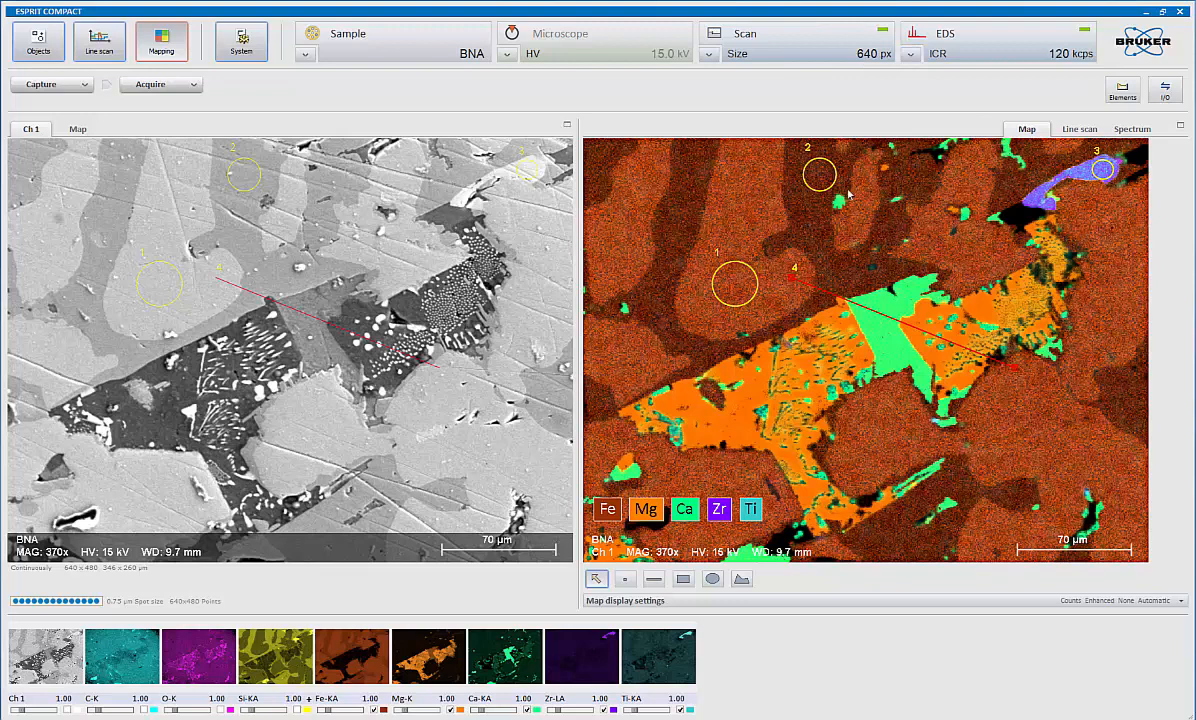
{"action": "mouse_move", "coordinate": [116, 196]}
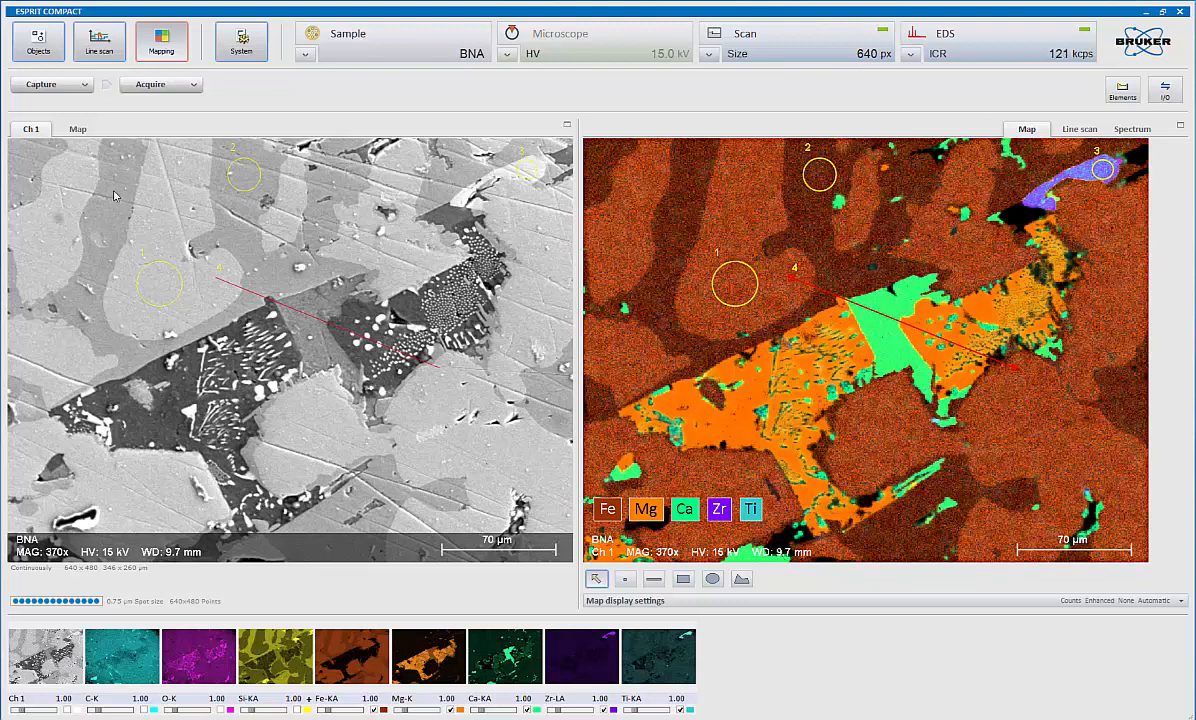
Show the overlaid spectra of the whole map and the four marked regions
{"action": "right_click", "coordinate": [110, 198]}
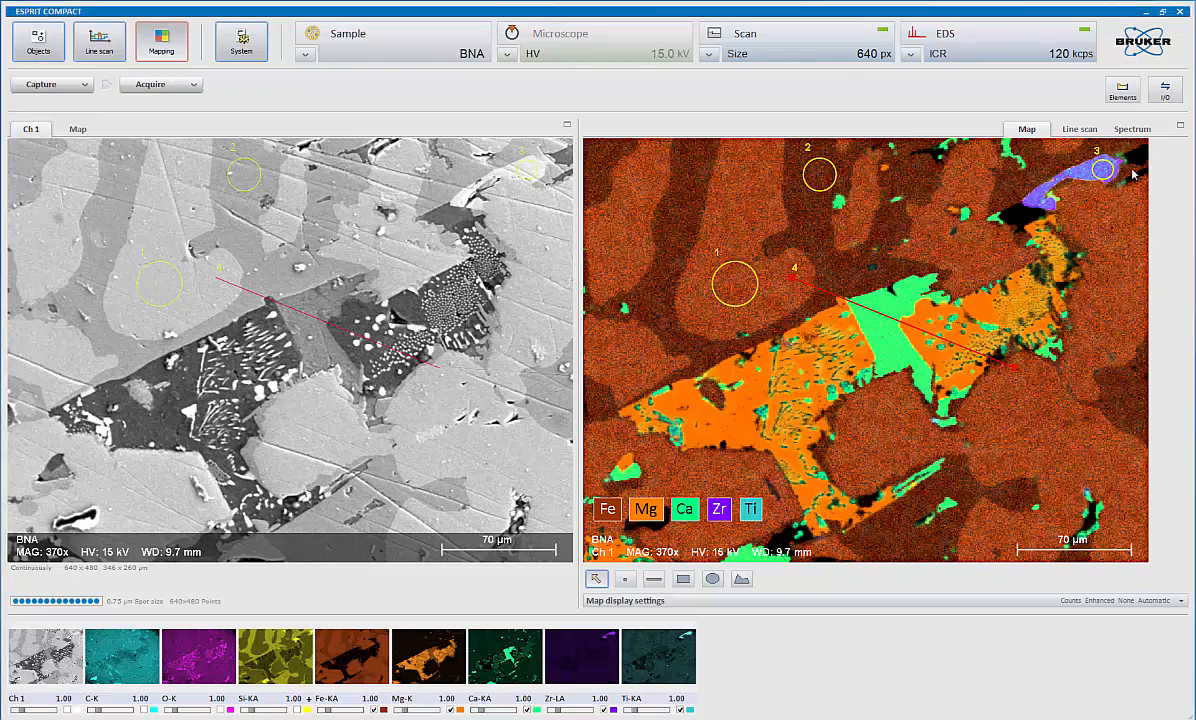
{"action": "left_click", "coordinate": [1132, 128]}
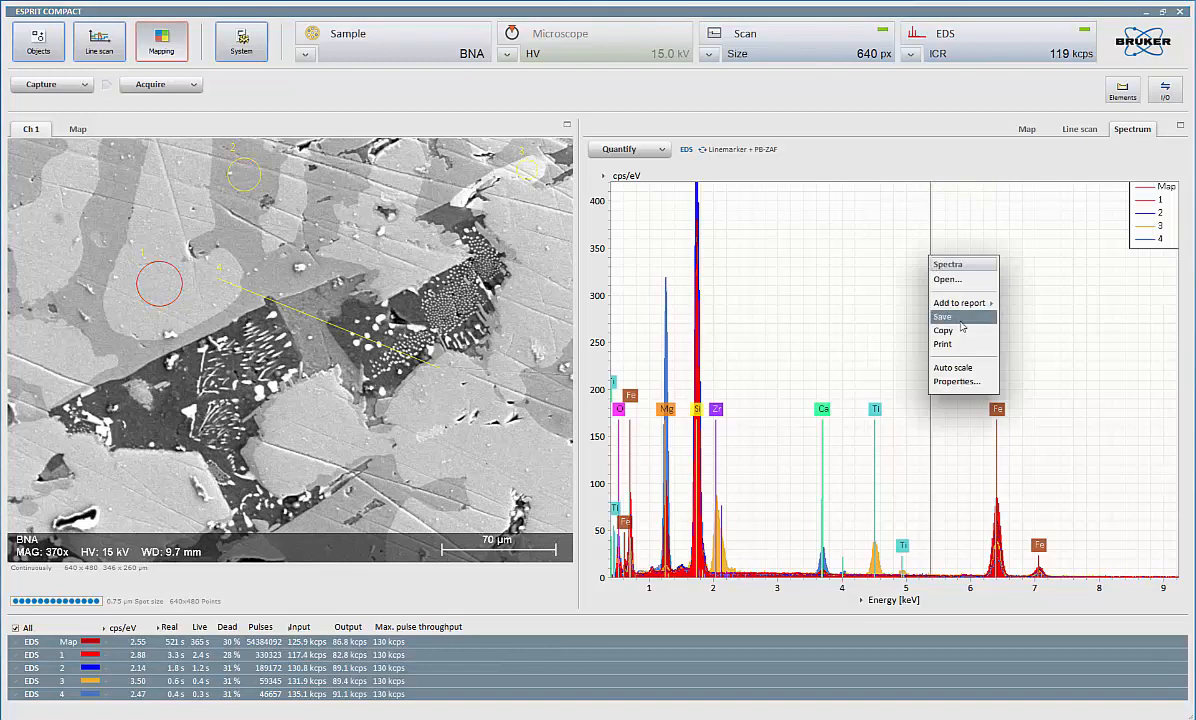
{"action": "mouse_move", "coordinate": [960, 304]}
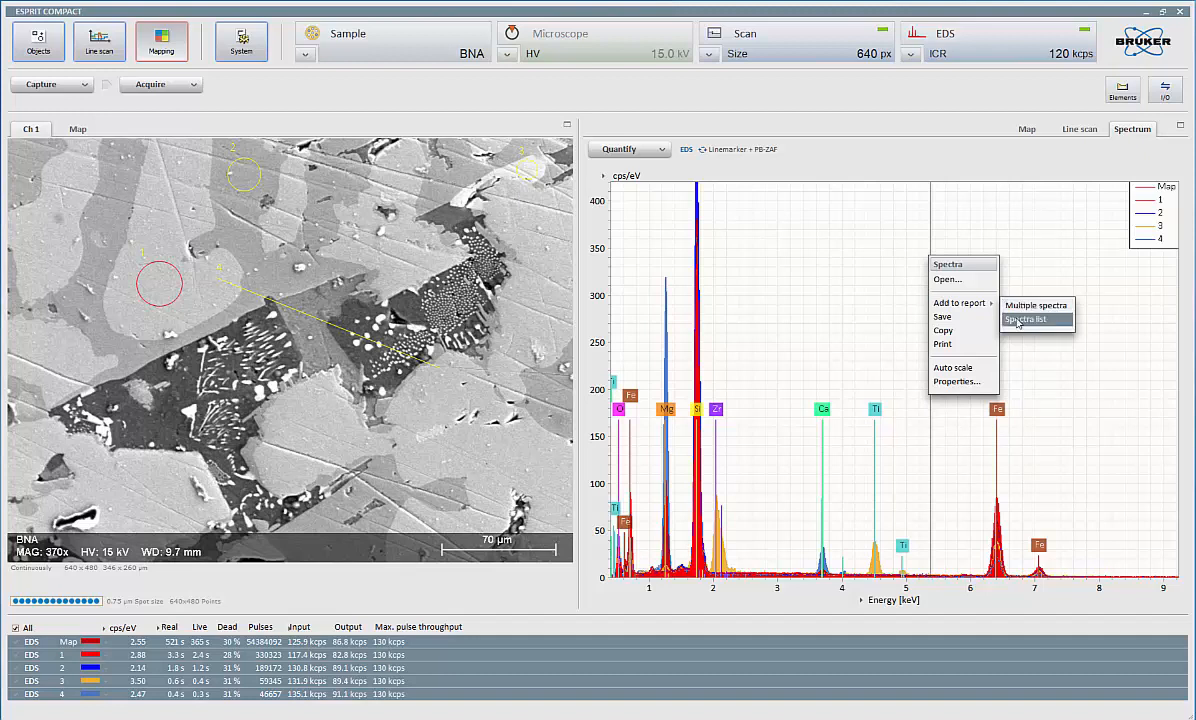
{"action": "mouse_move", "coordinate": [1016, 322]}
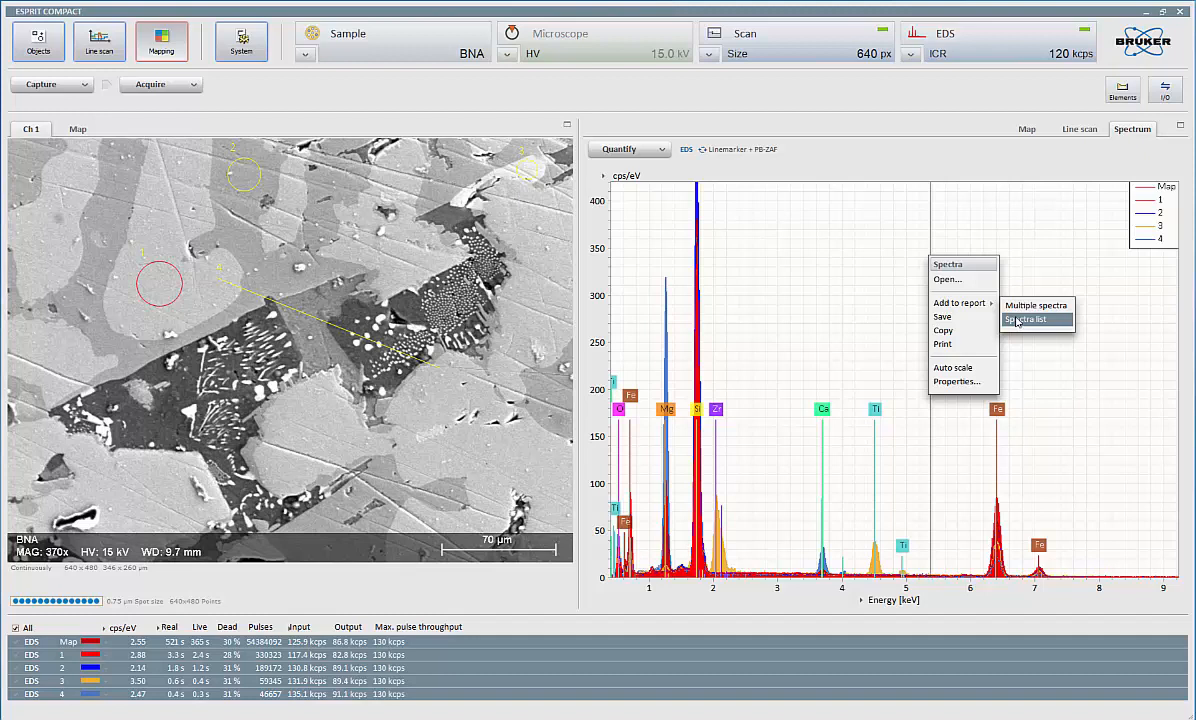
Add the overlaid map and region spectra to the report's spectra list
{"action": "left_click", "coordinate": [1024, 320]}
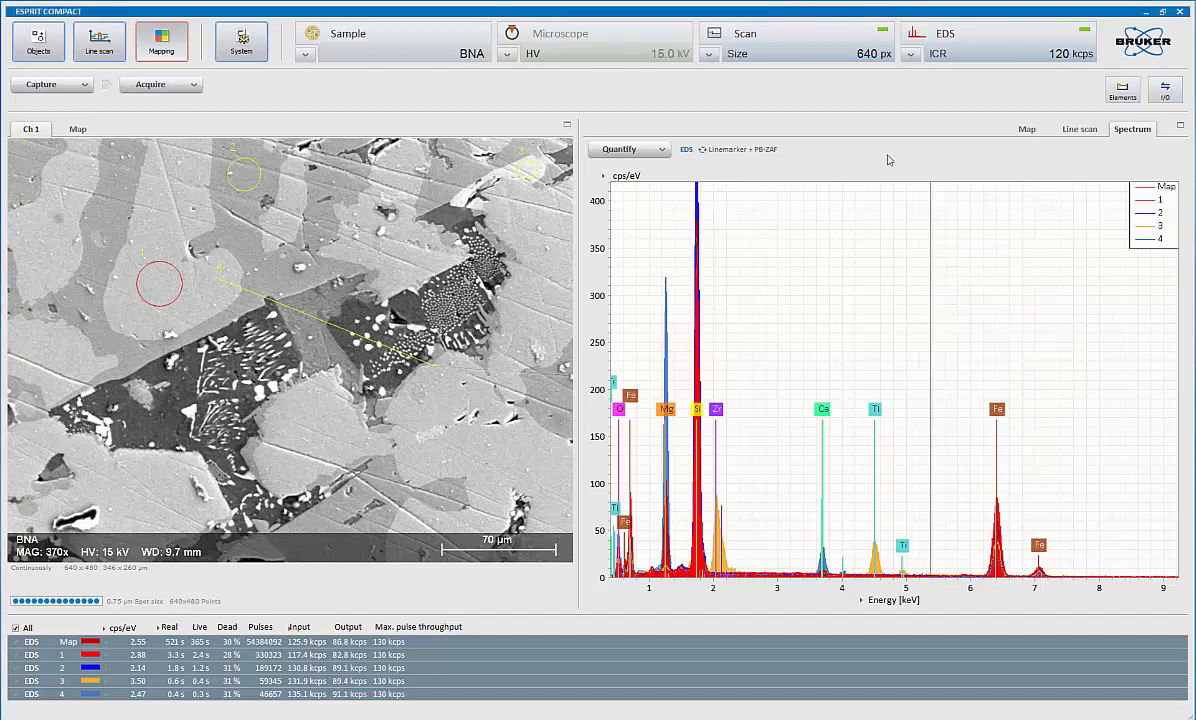
{"action": "mouse_move", "coordinate": [1036, 76]}
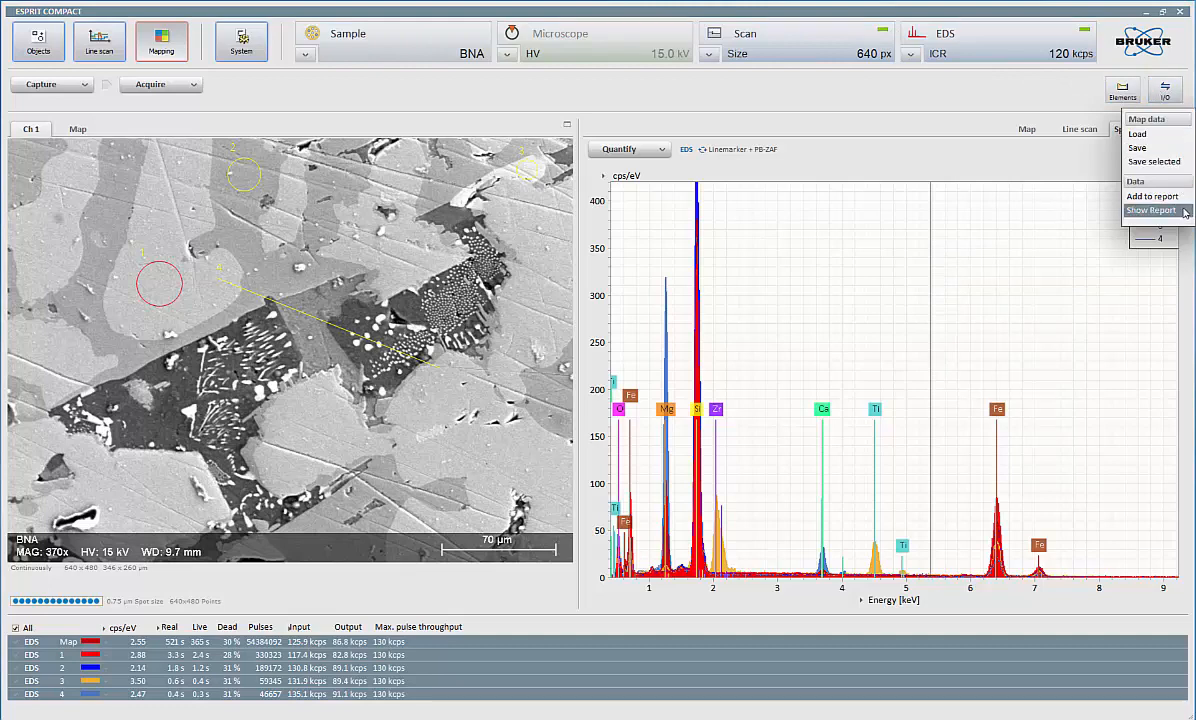
{"action": "left_click", "coordinate": [1152, 210]}
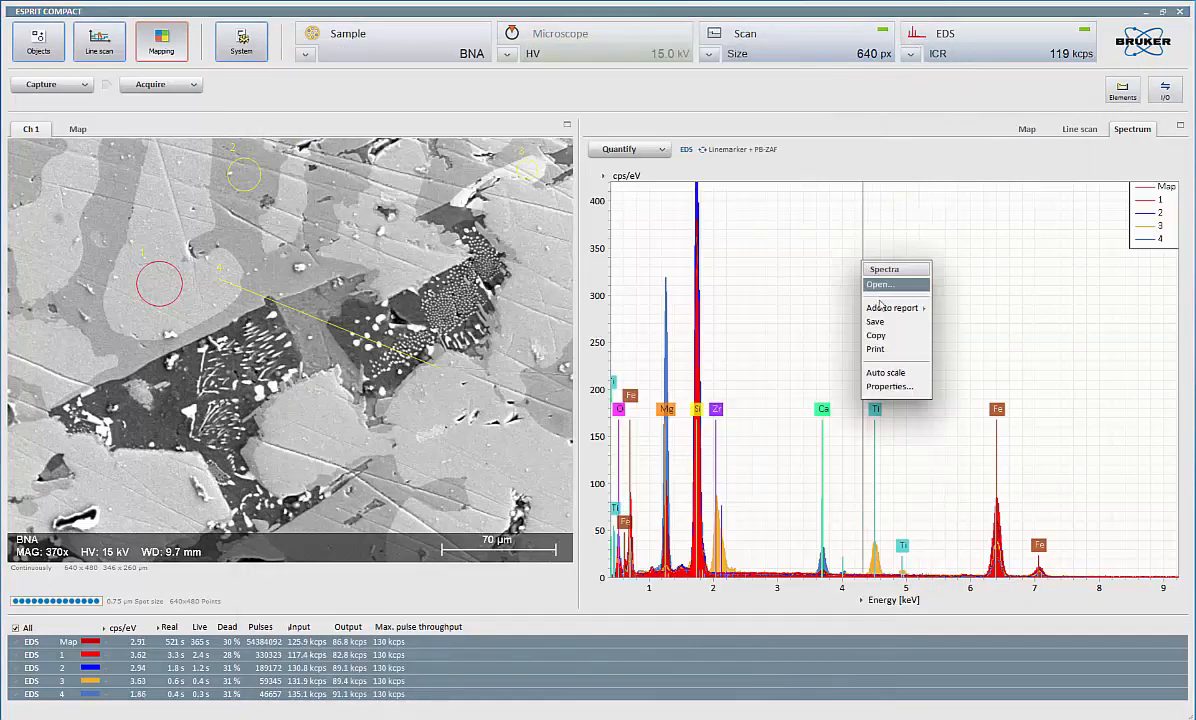
{"action": "mouse_move", "coordinate": [890, 308]}
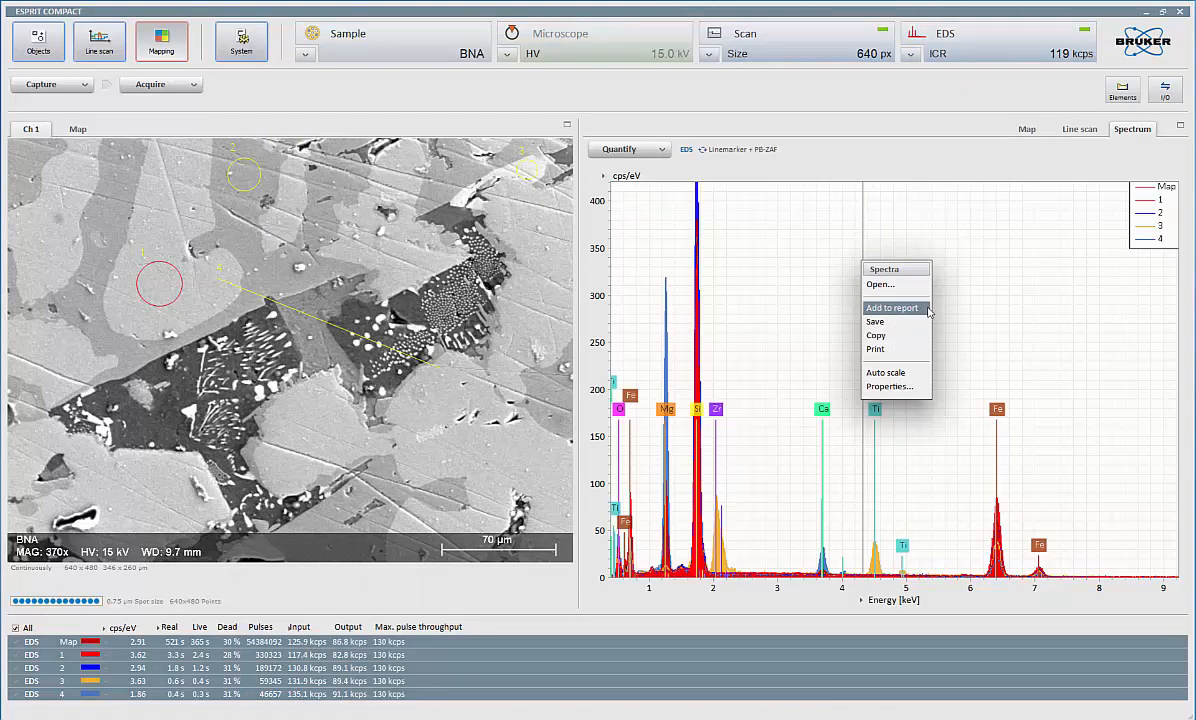
{"action": "mouse_move", "coordinate": [892, 308]}
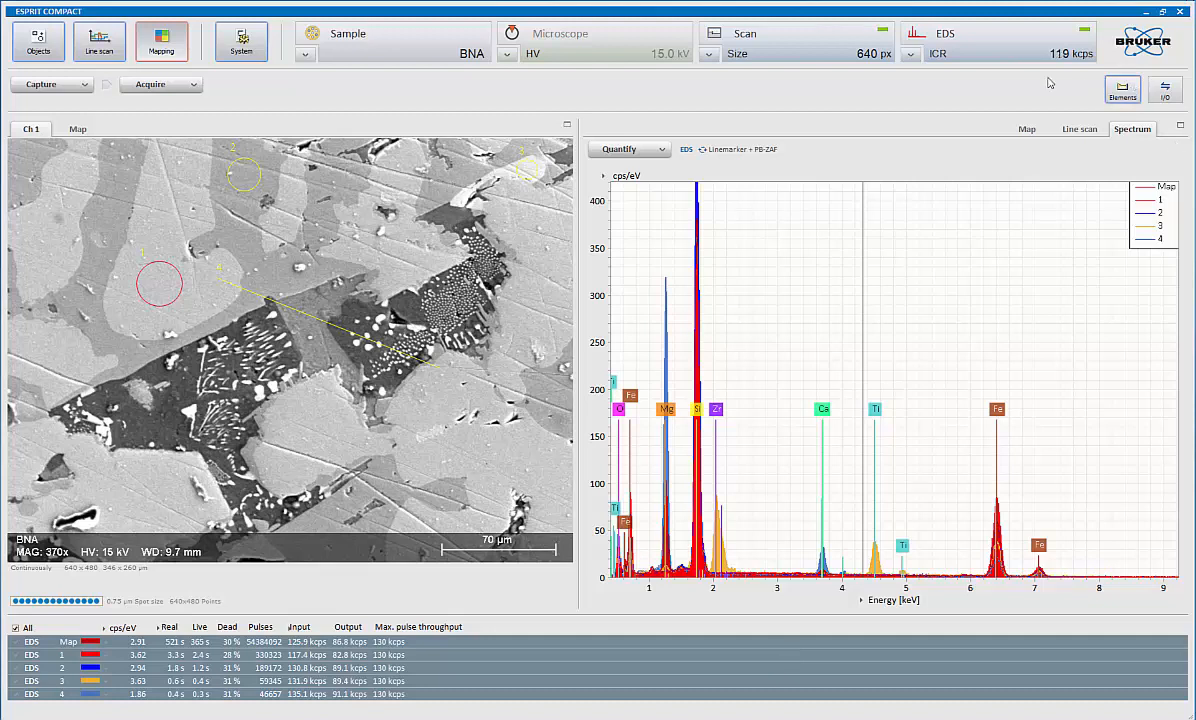
Add the map data to the report, growing the preview to six pages
{"action": "left_click", "coordinate": [1122, 88]}
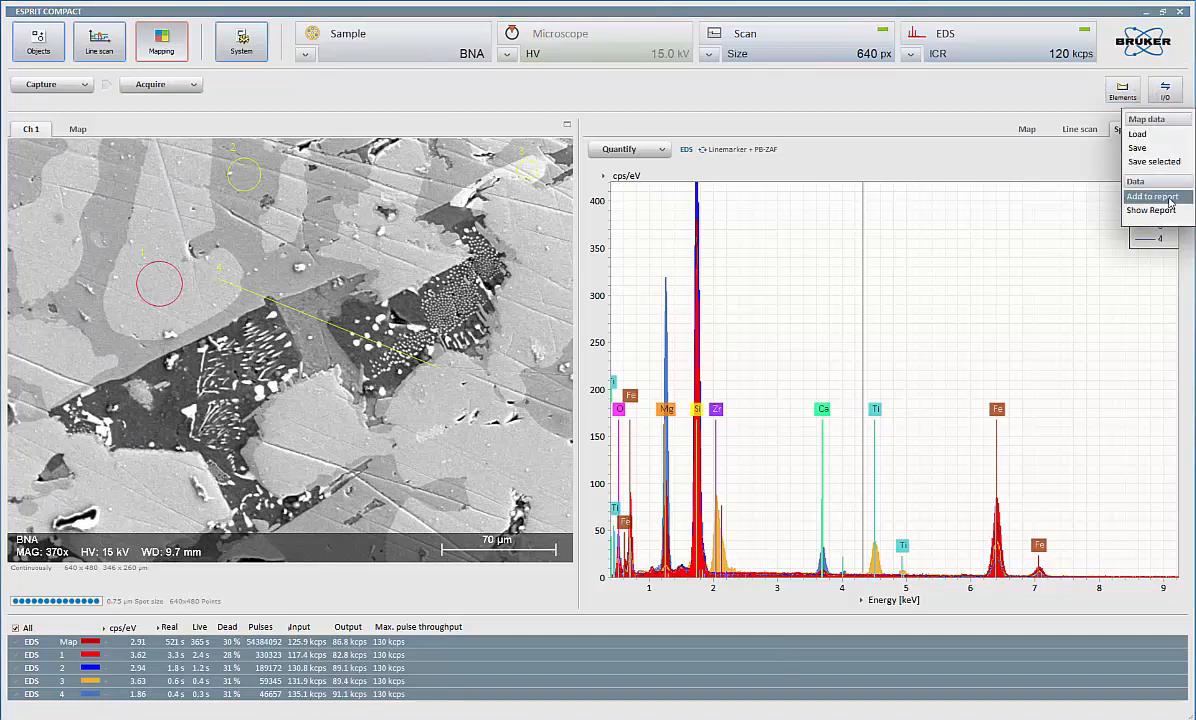
{"action": "left_click", "coordinate": [1152, 210]}
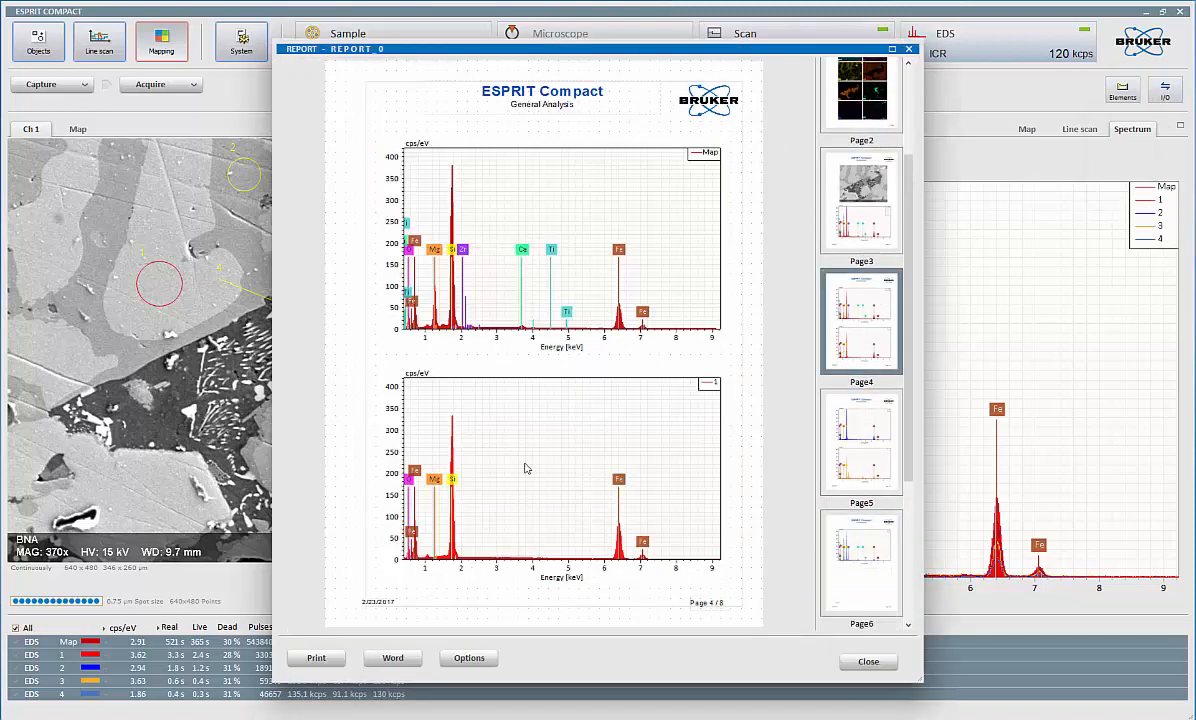
Browse the six-page report with its spectrum pages and close the preview
{"action": "left_click", "coordinate": [860, 442]}
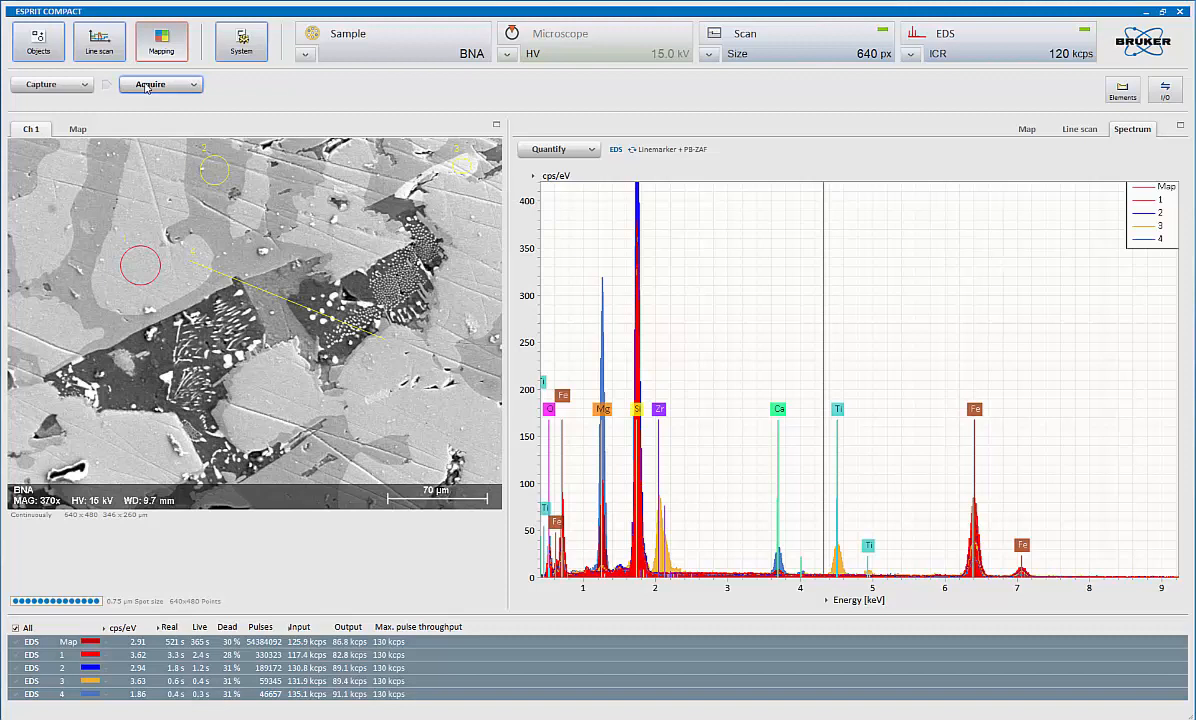
{"action": "mouse_move", "coordinate": [150, 84]}
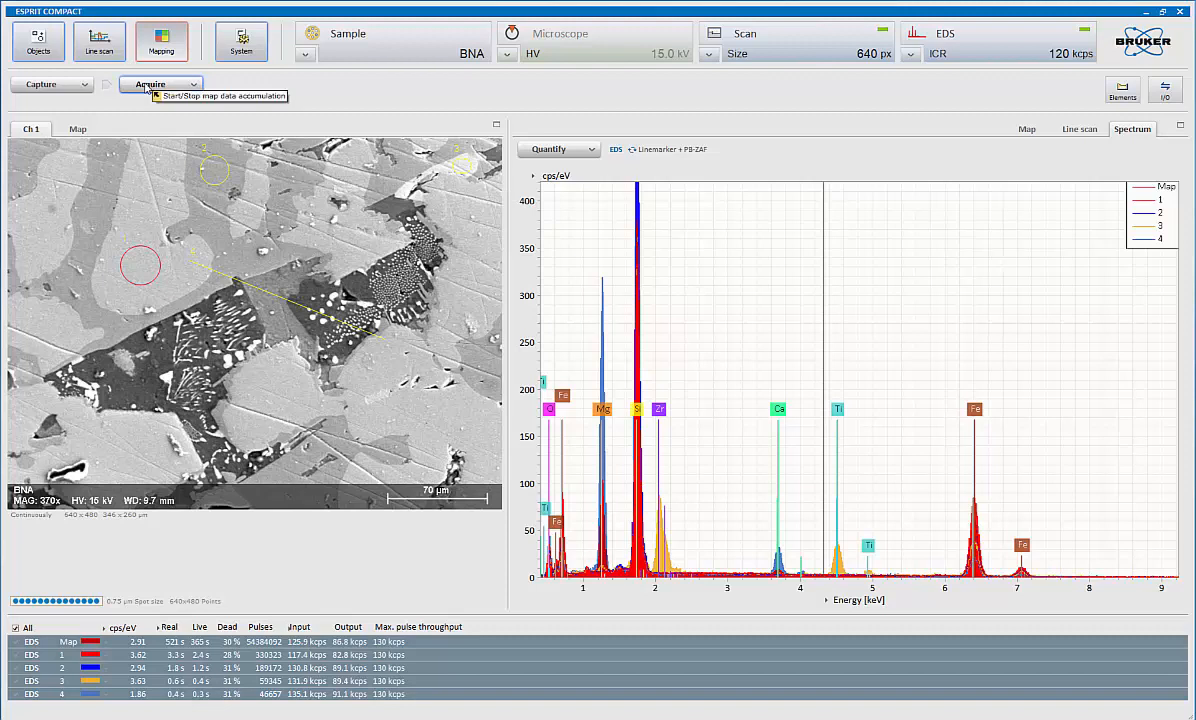
{"action": "mouse_move", "coordinate": [1164, 88]}
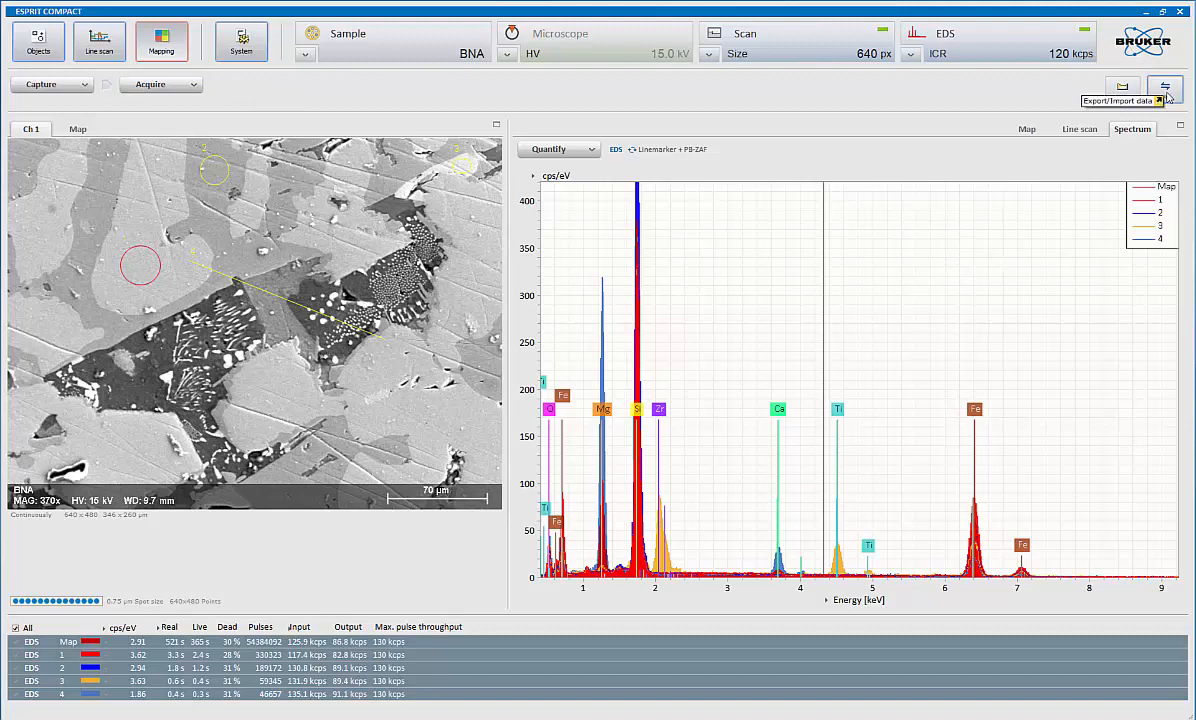
Start saving the map data from the Report/Import data options
{"action": "left_click", "coordinate": [1164, 88]}
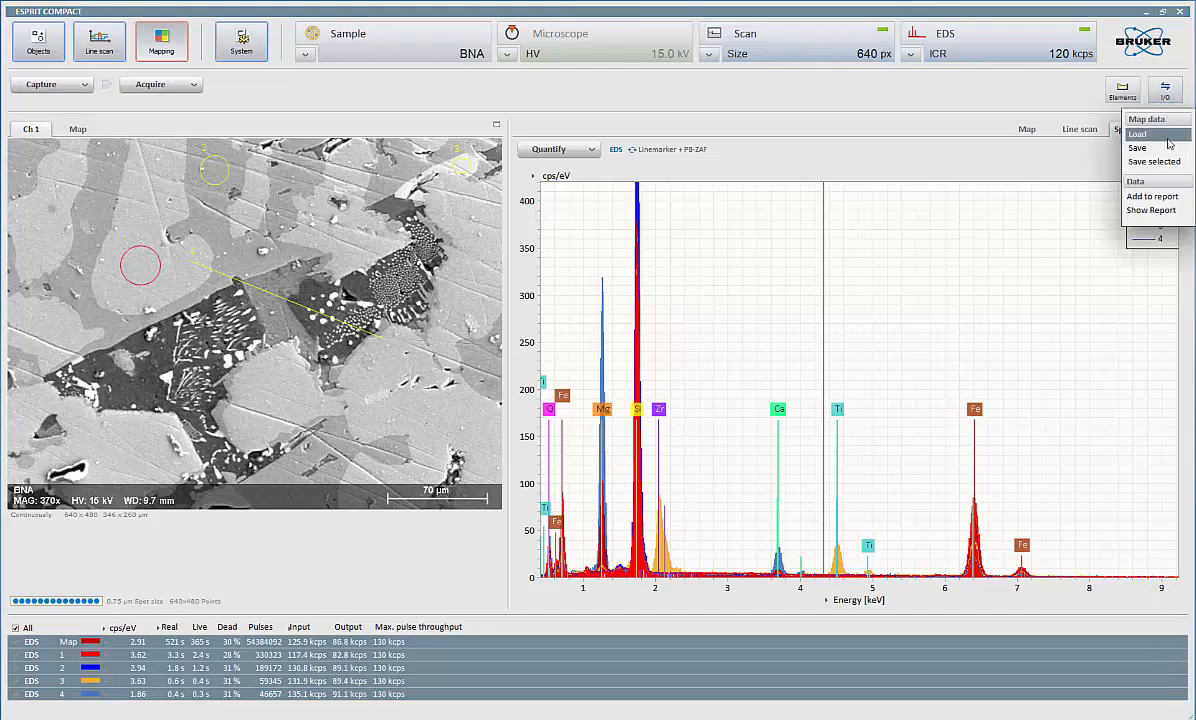
{"action": "left_click", "coordinate": [1138, 148]}
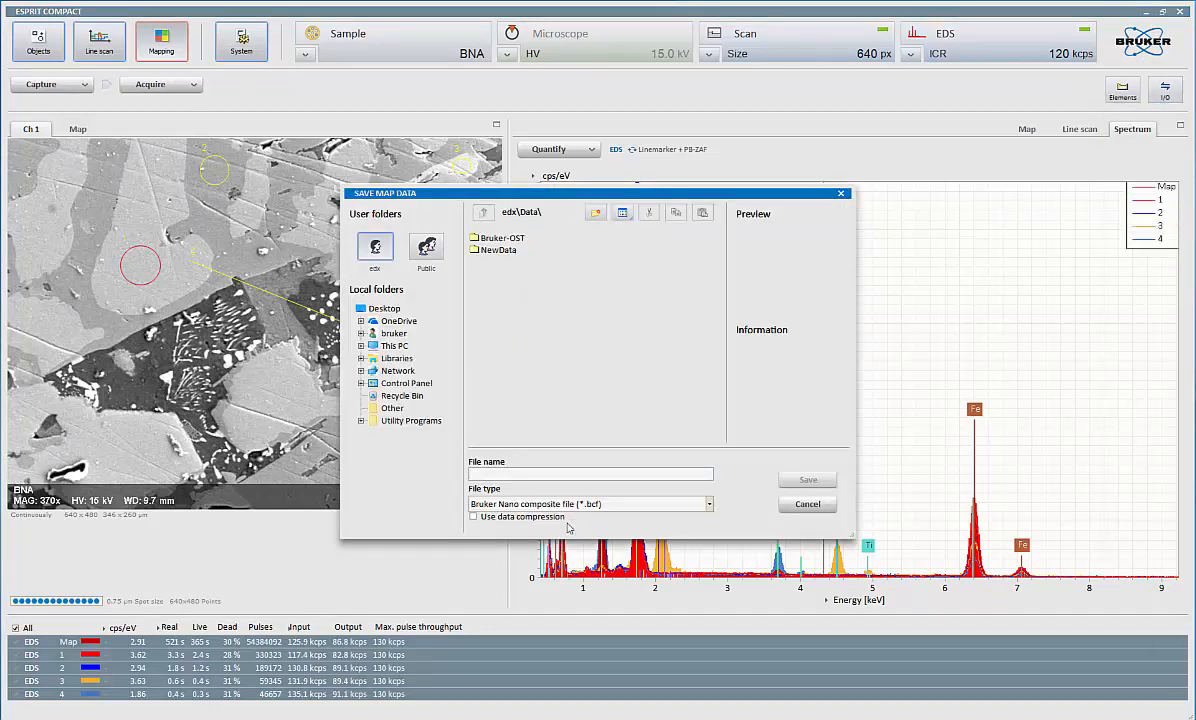
{"action": "mouse_move", "coordinate": [610, 512]}
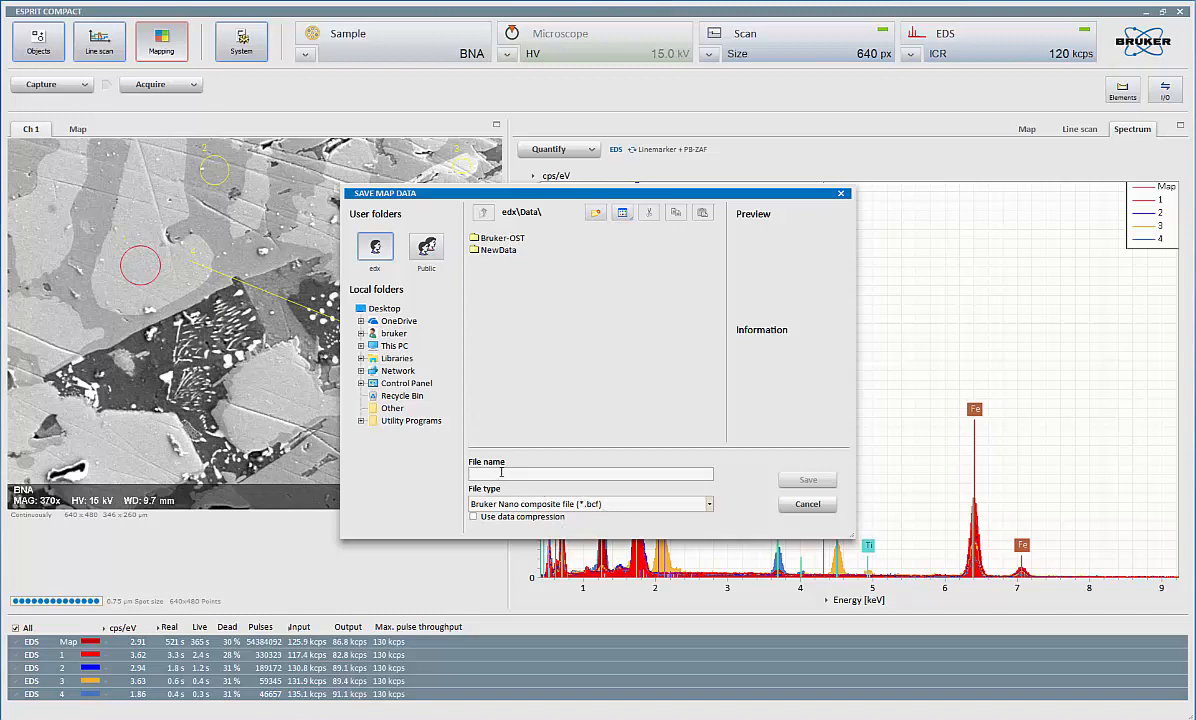
Save the map data as a Bruker composite BCF file named Map
{"action": "type", "text": "Map"}
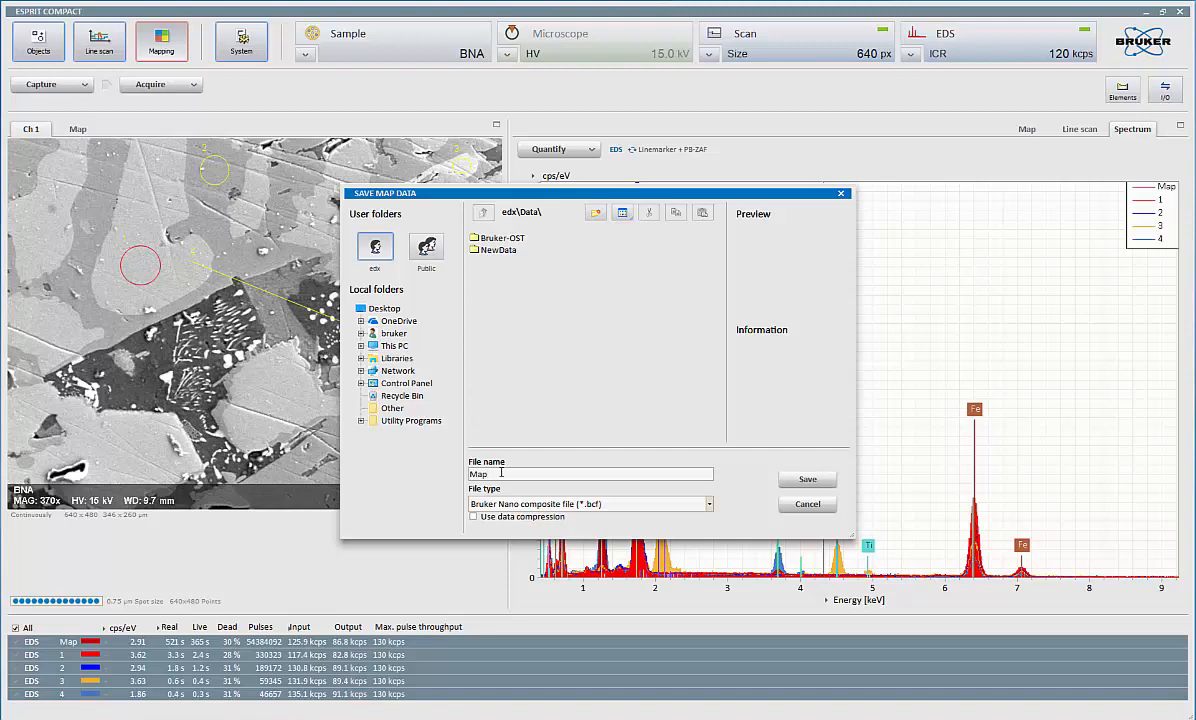
{"action": "left_click", "coordinate": [808, 504]}
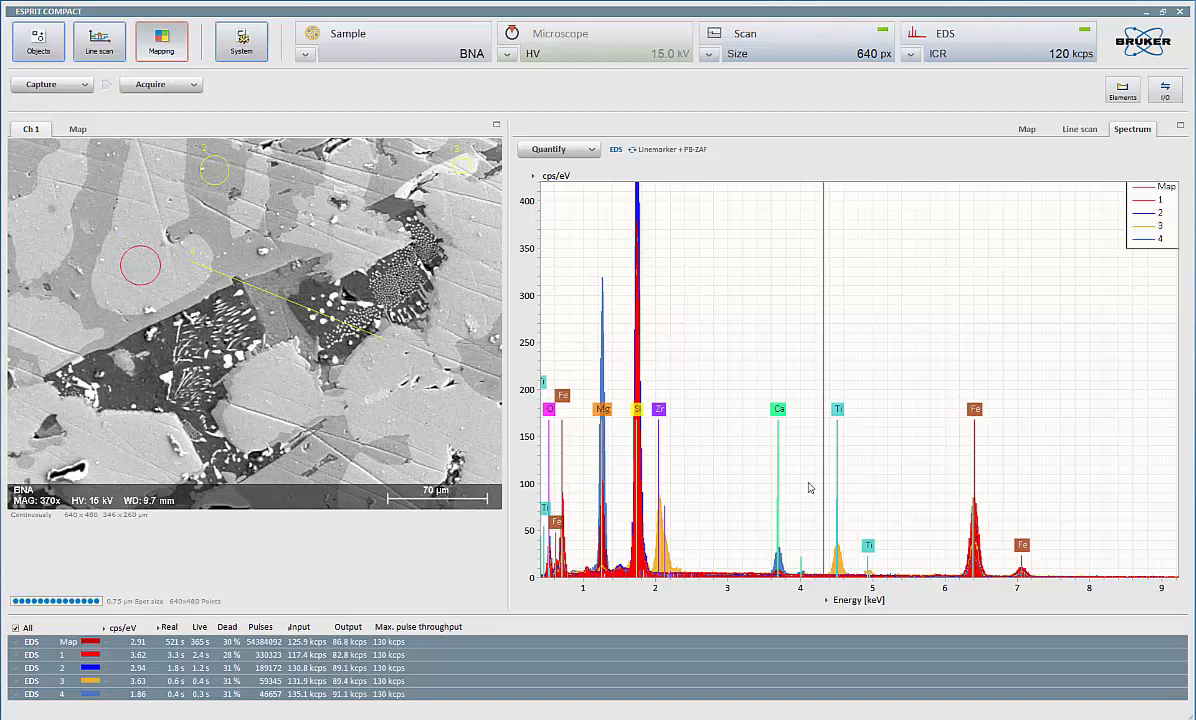
{"action": "mouse_move", "coordinate": [818, 480]}
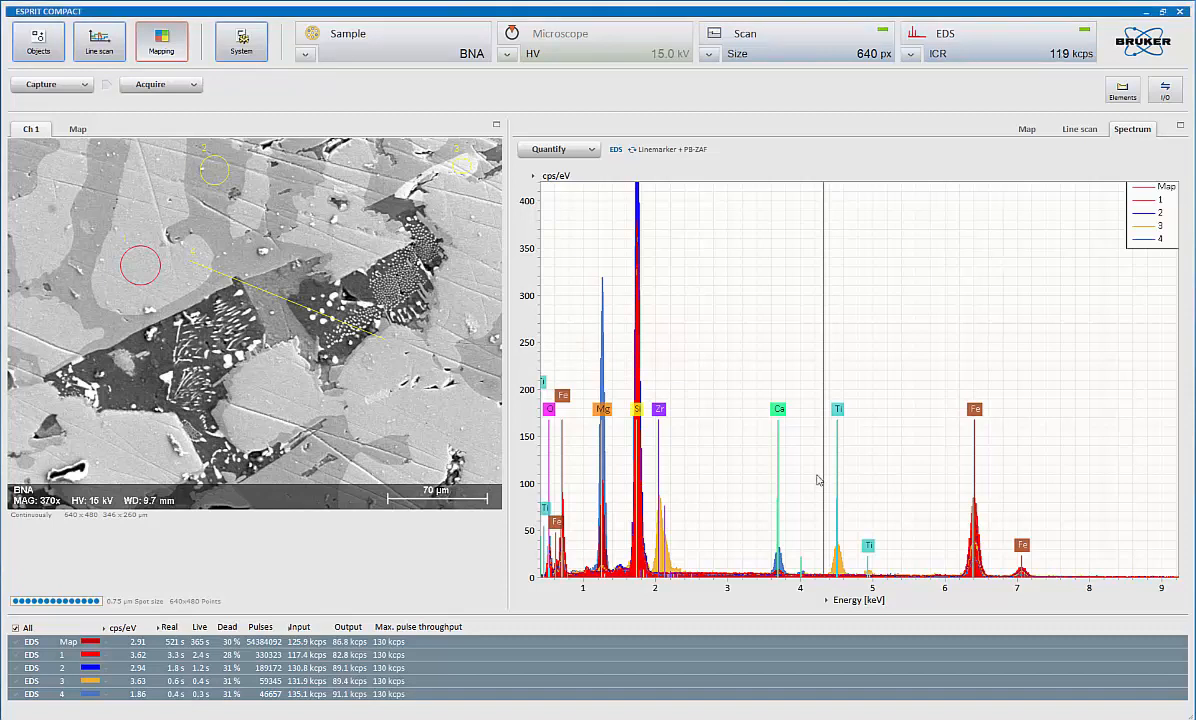
{"action": "mouse_move", "coordinate": [766, 168]}
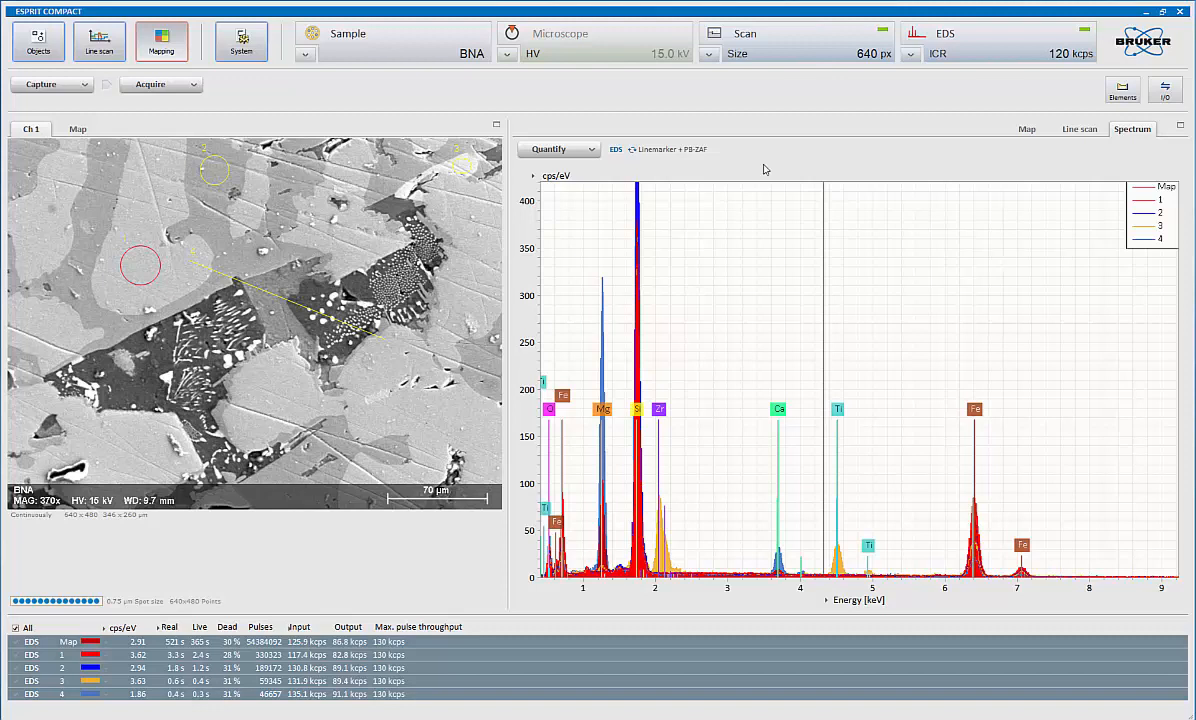
{"action": "mouse_move", "coordinate": [868, 250]}
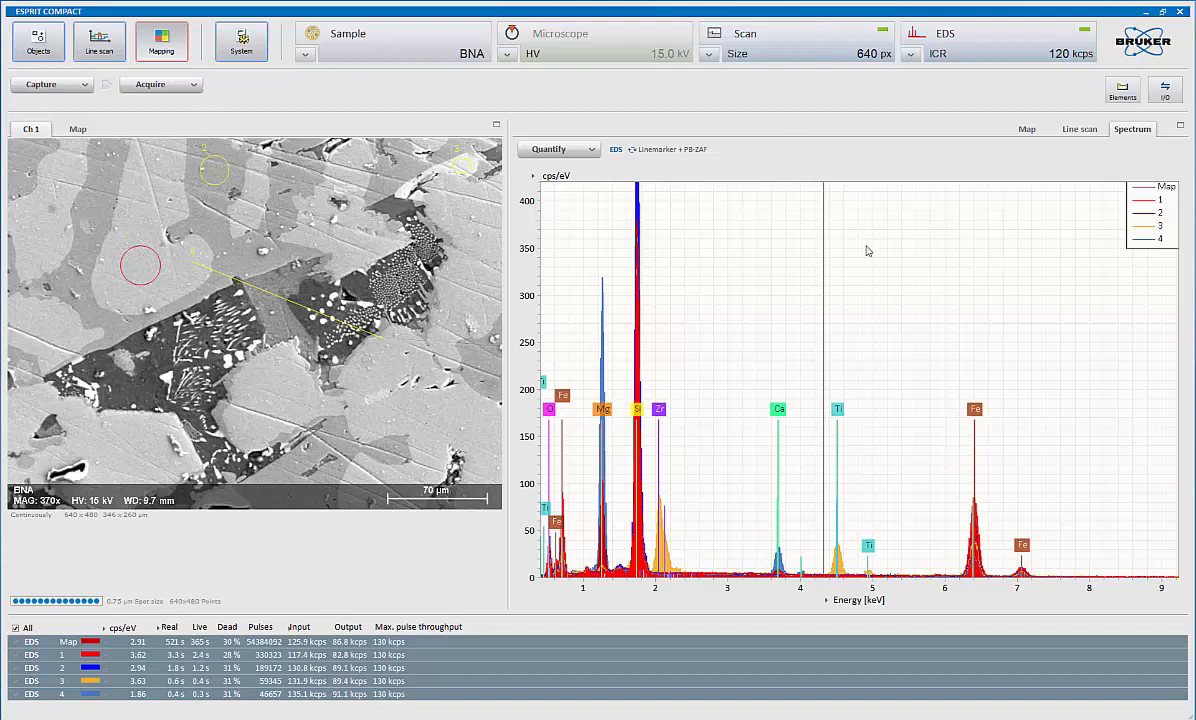